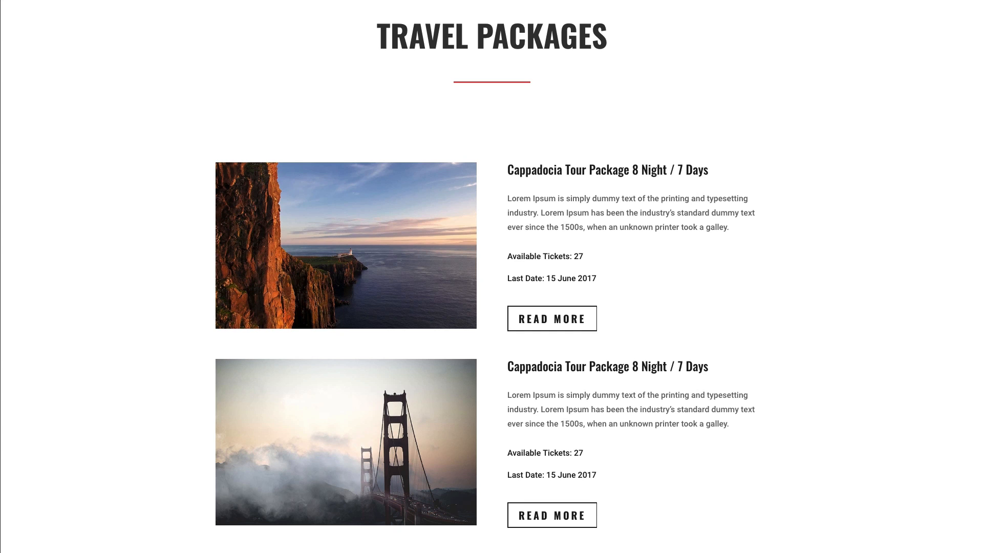
mouse_move(915, 363)
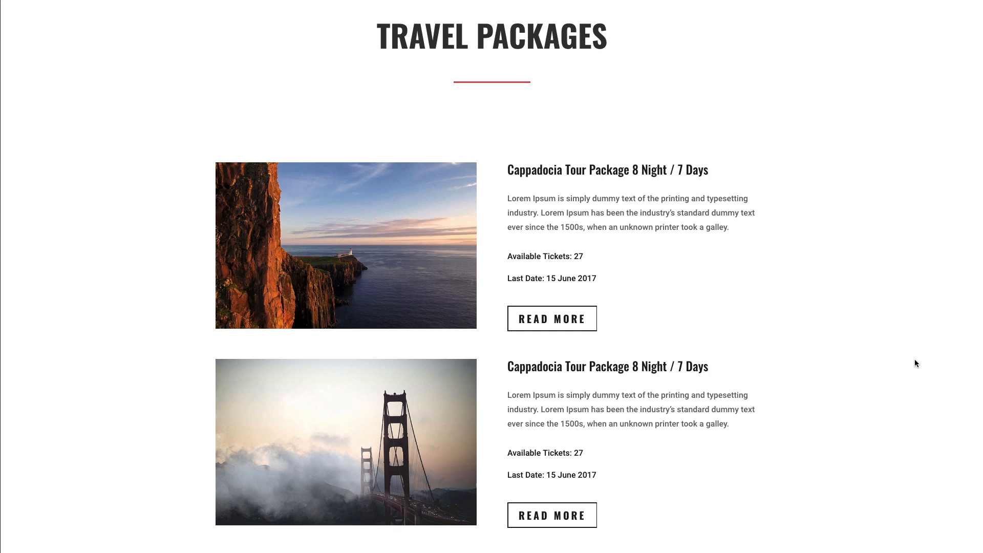
mouse_move(921, 364)
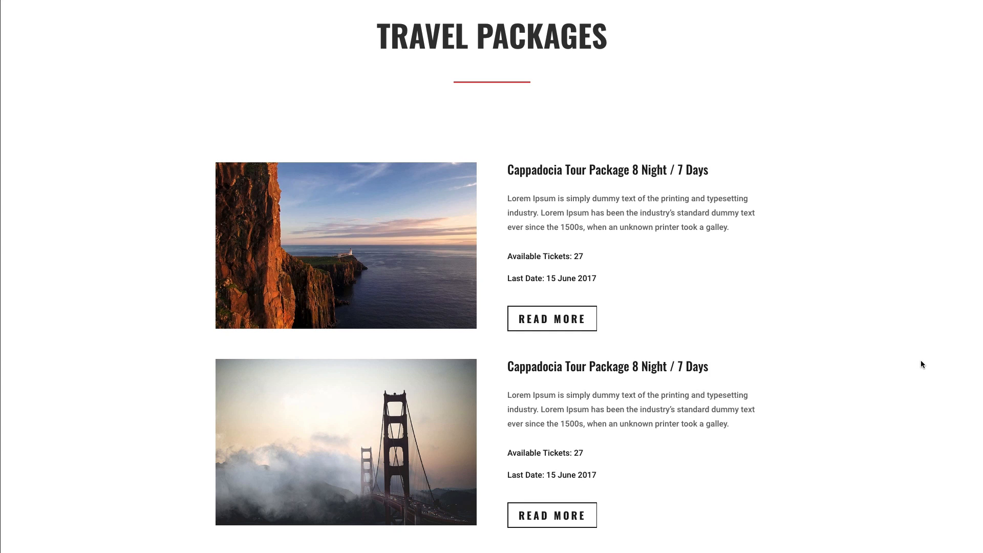
- Scroll down the page to the first tour package row and duplicate it
scroll(down, 3)
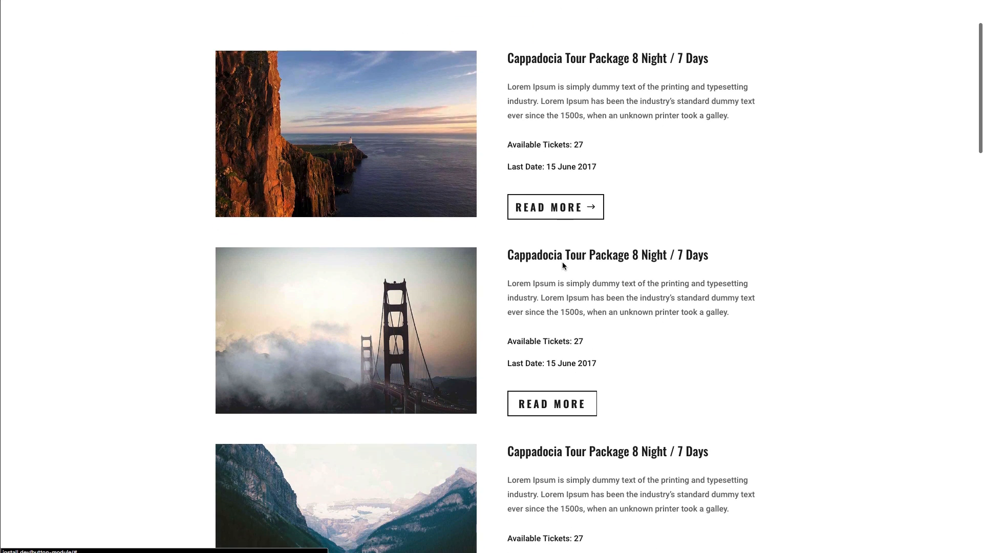
scroll(down, 3)
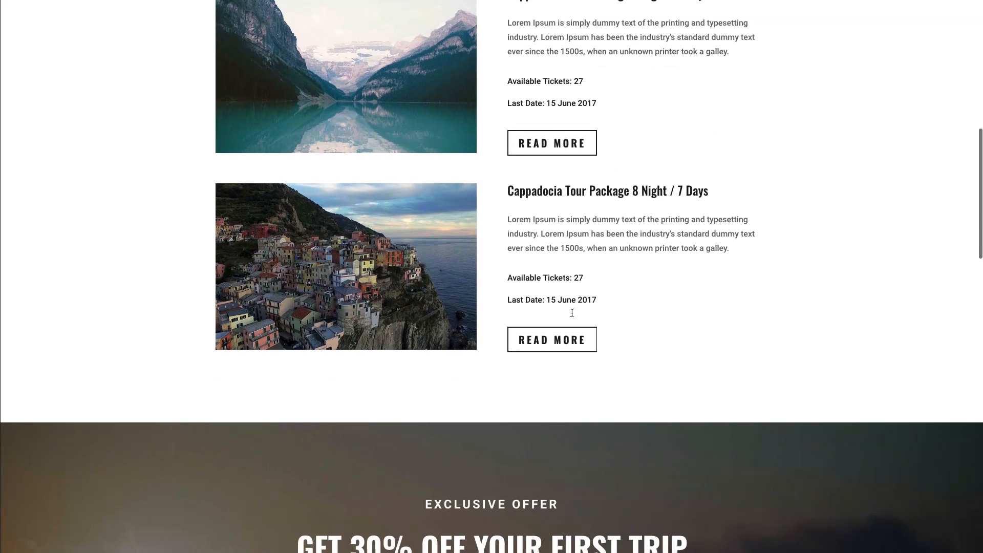
scroll(down, 3)
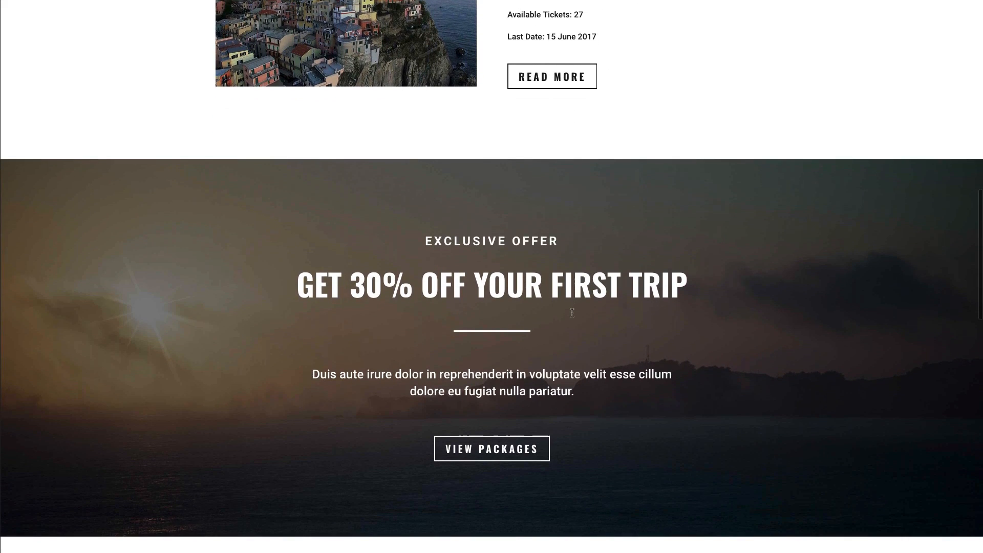
mouse_move(482, 365)
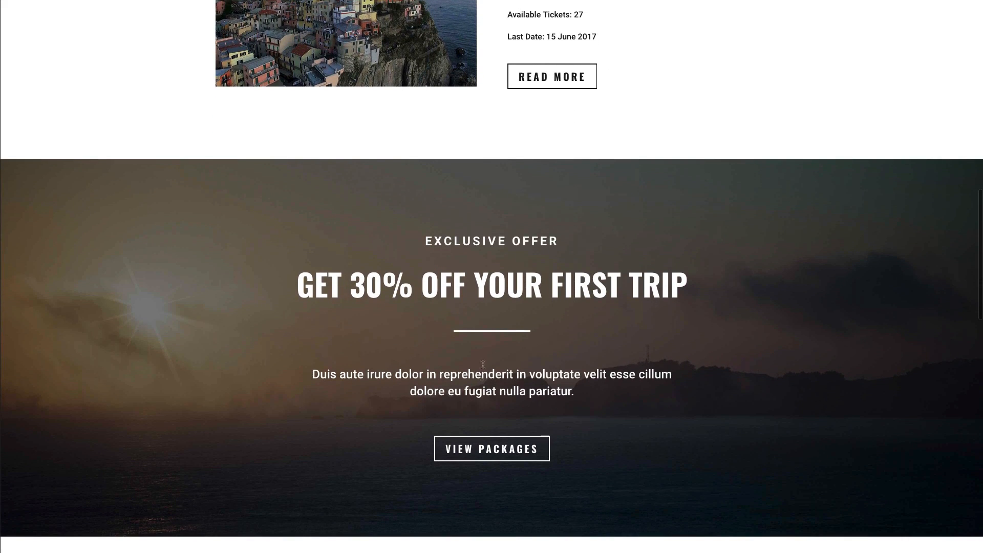
scroll(down, 3)
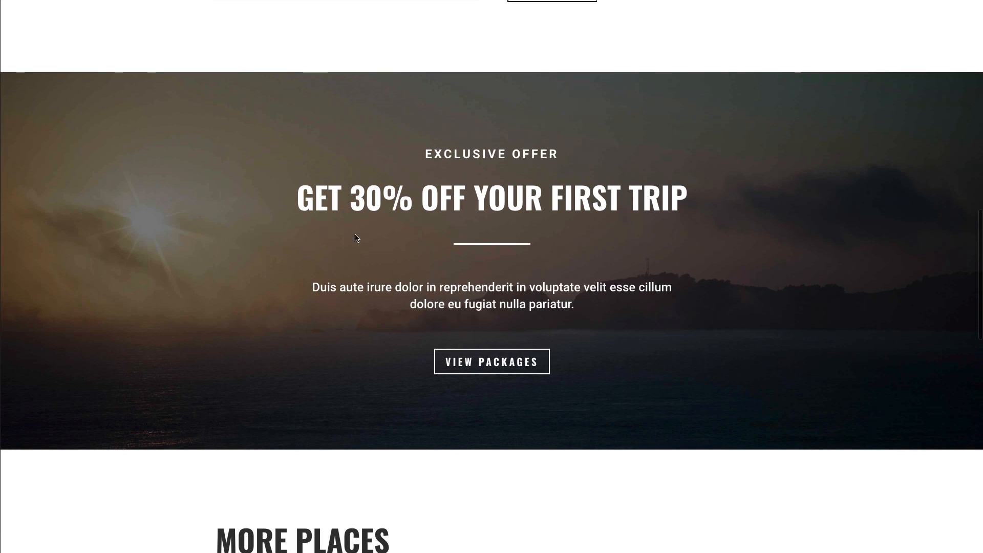
mouse_move(489, 213)
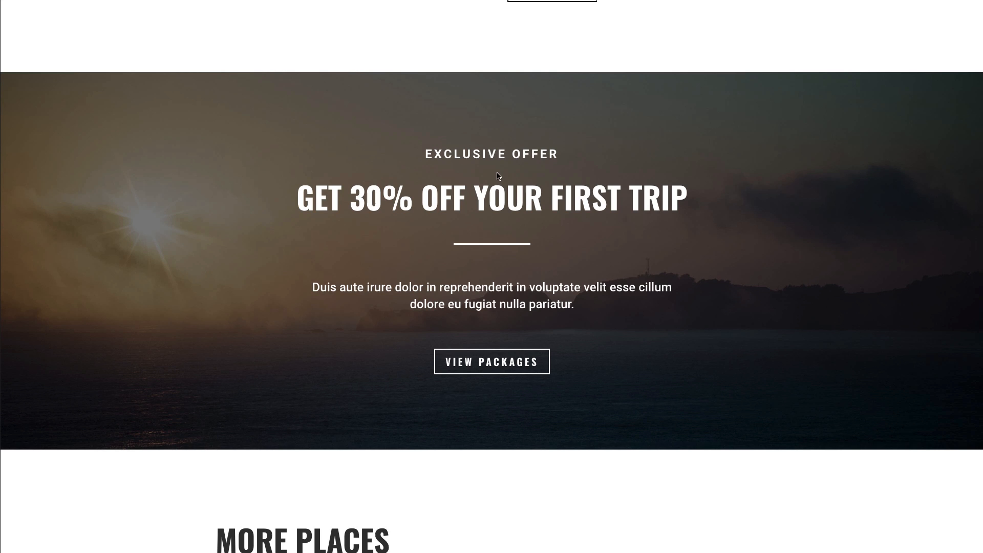
mouse_move(492, 361)
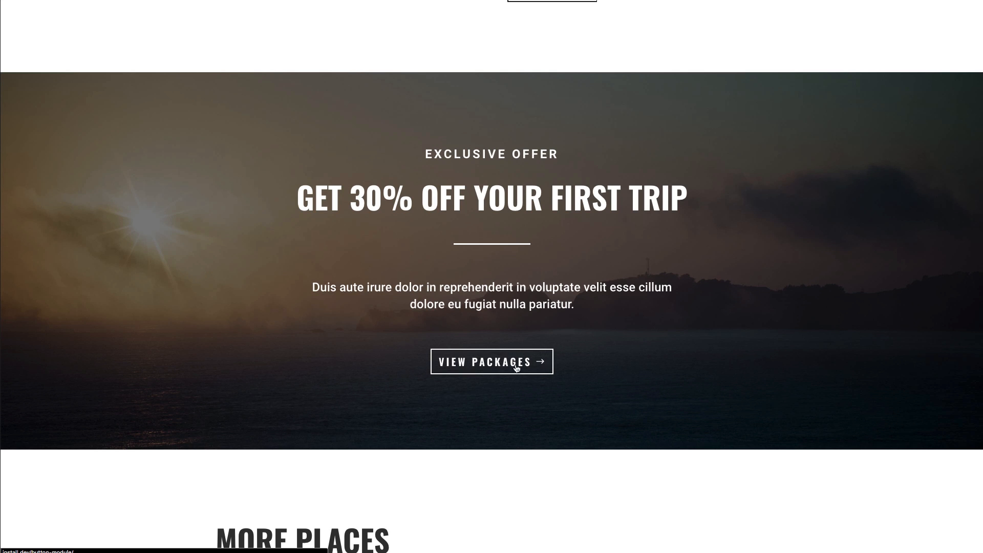
mouse_move(406, 368)
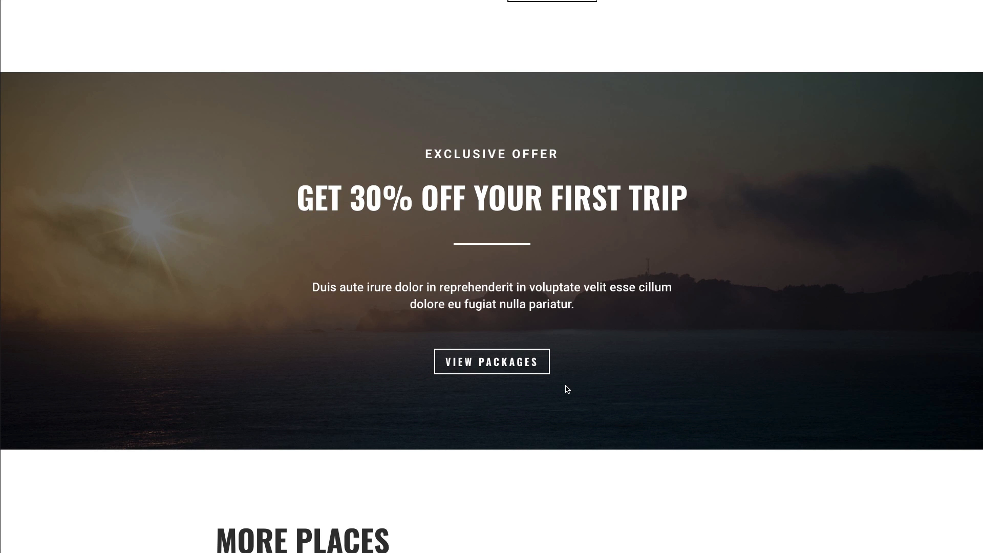
scroll(down, 3)
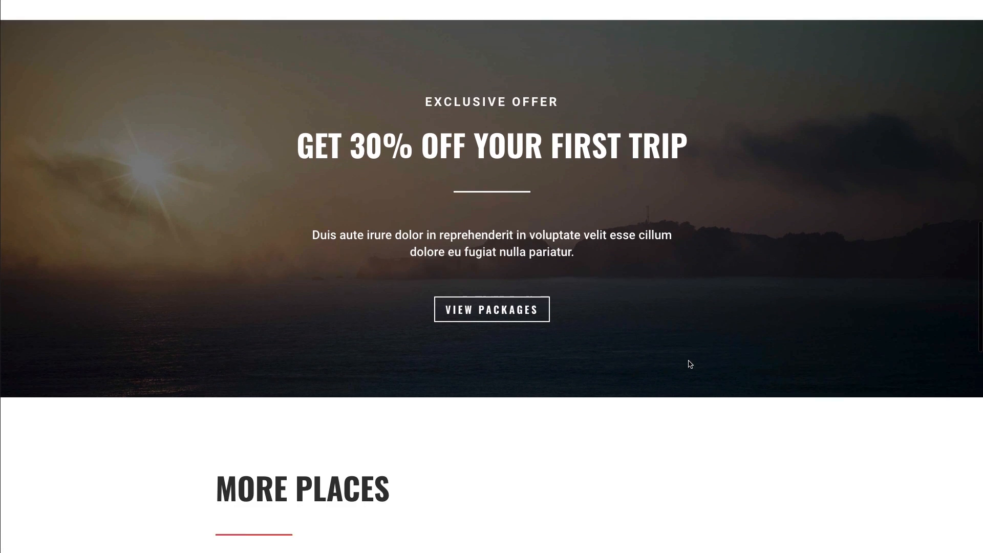
scroll(down, 3)
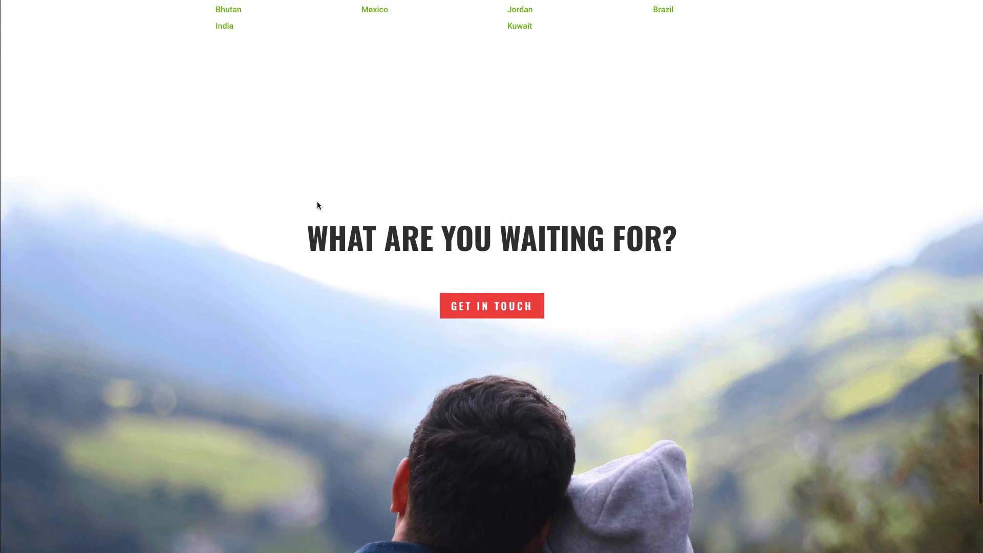
scroll(down, 3)
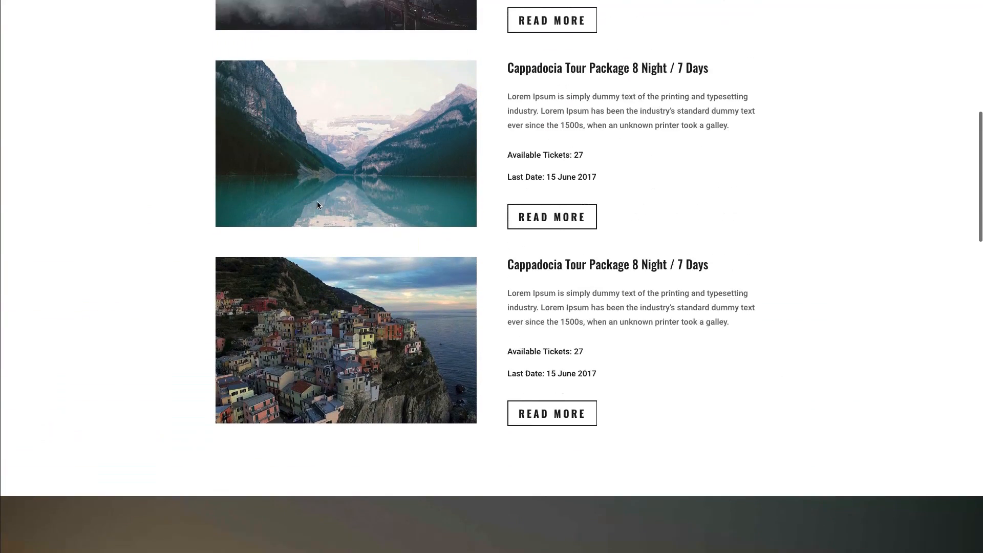
scroll(up, 3)
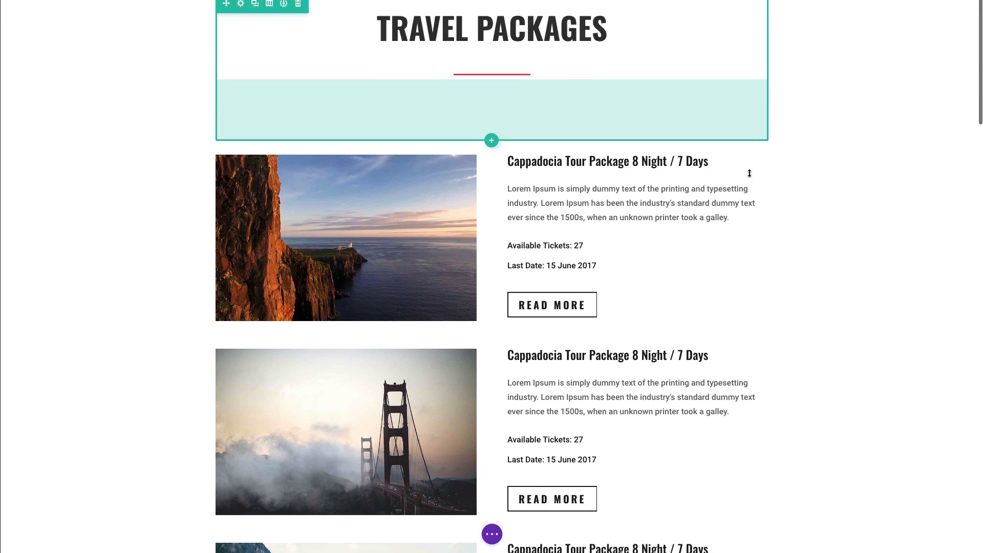
scroll(down, 3)
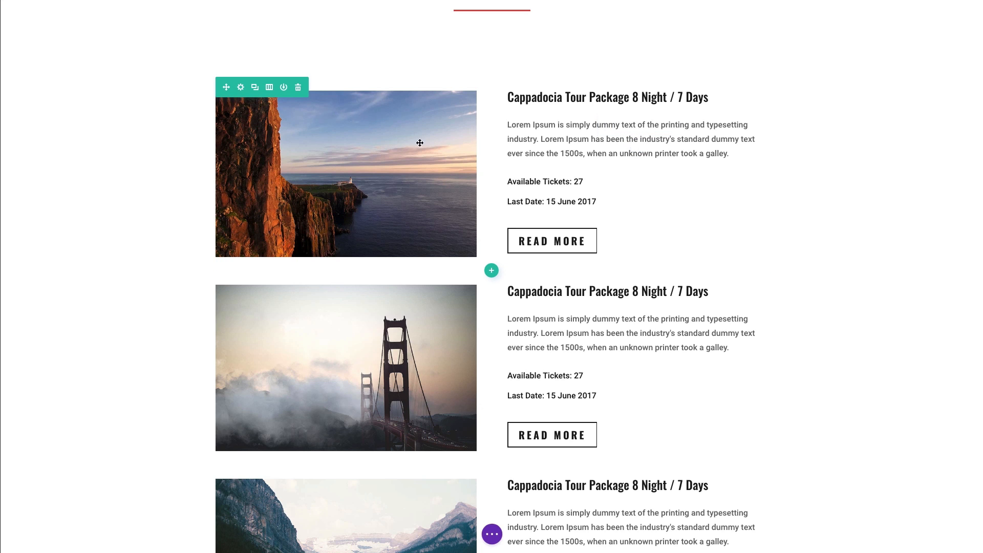
mouse_move(292, 96)
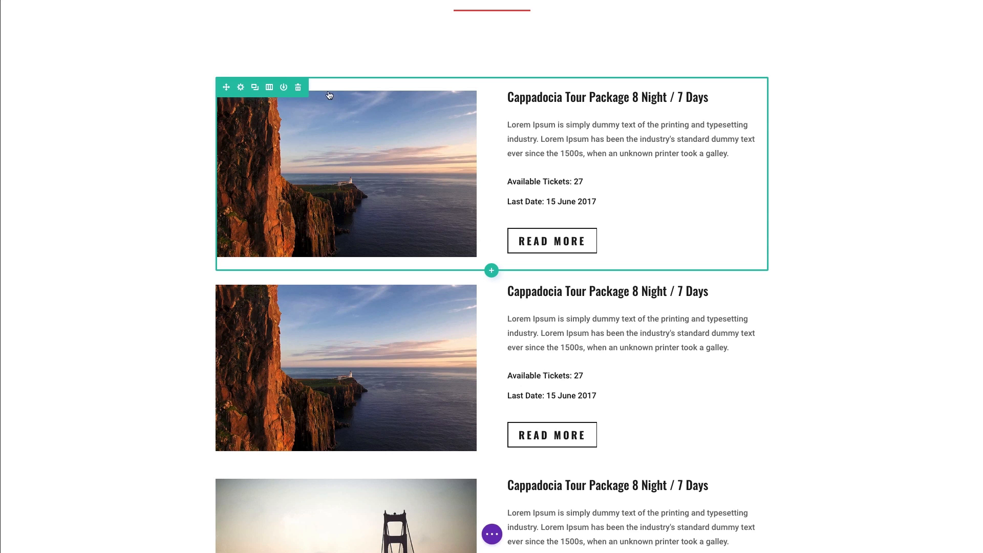
scroll(down, 3)
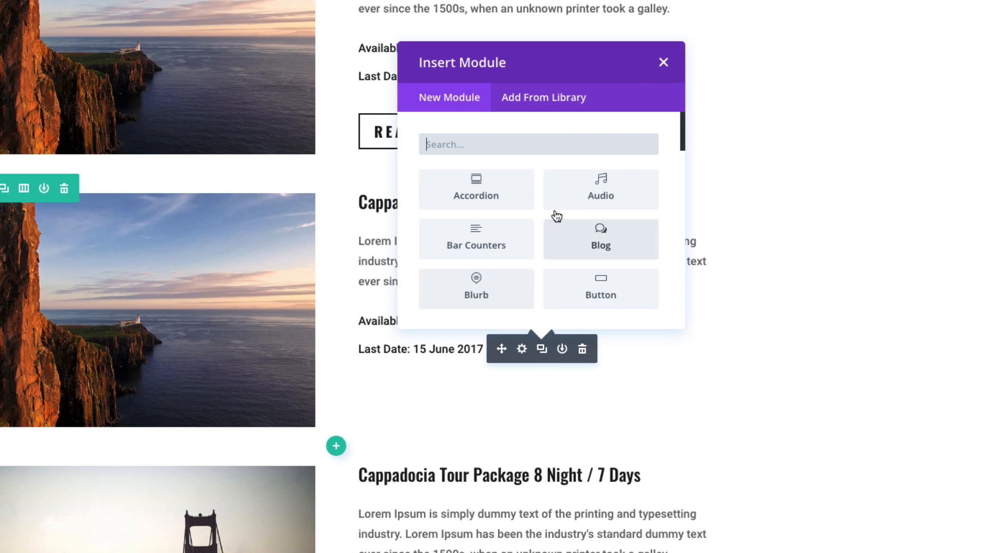
- Add a Button module to the copied row and label it Read More
click(663, 62)
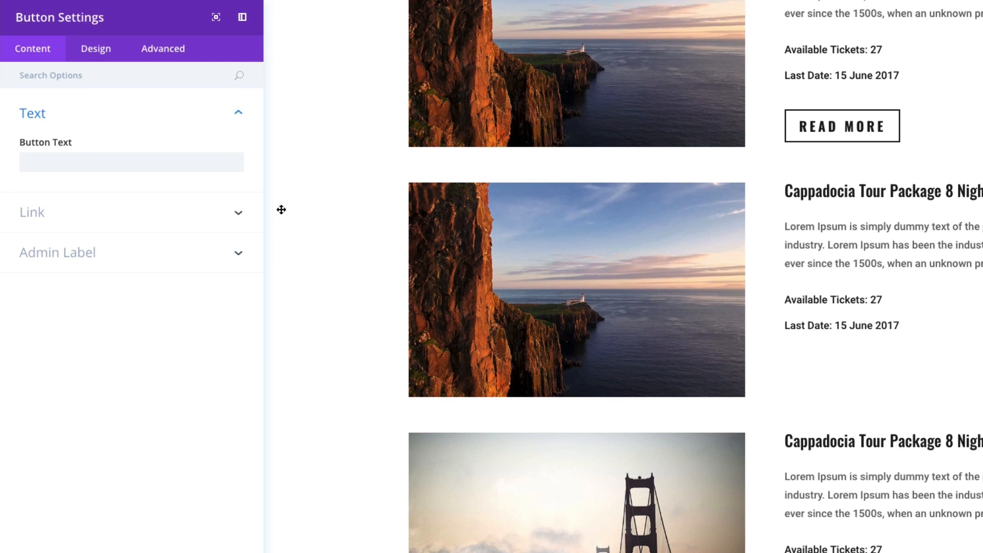
click(132, 162)
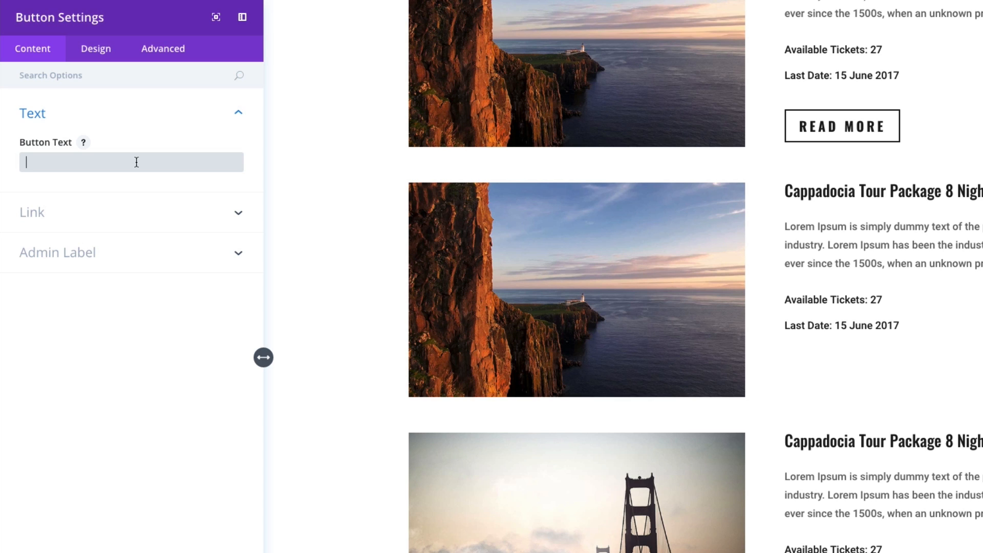
text(Read More)
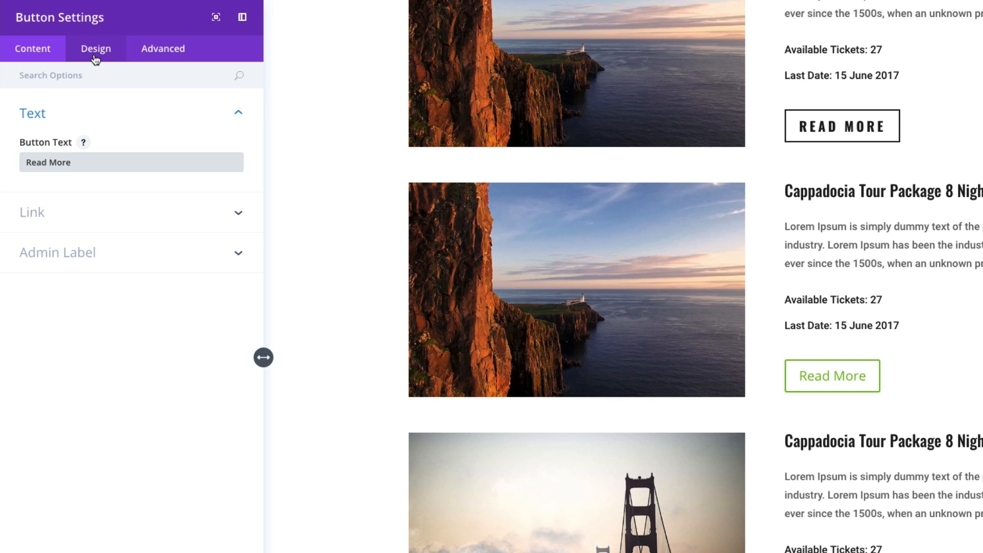
mouse_move(94, 112)
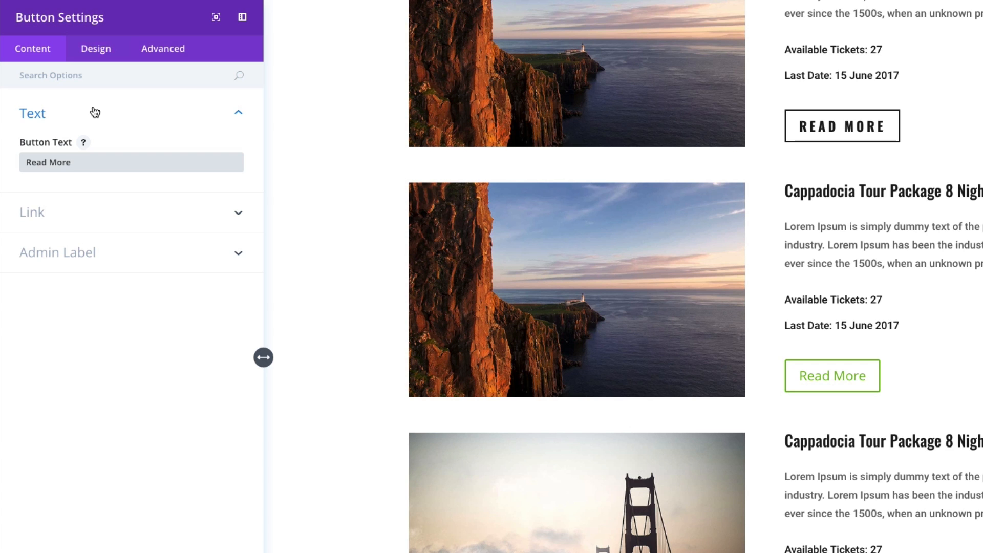
mouse_move(80, 216)
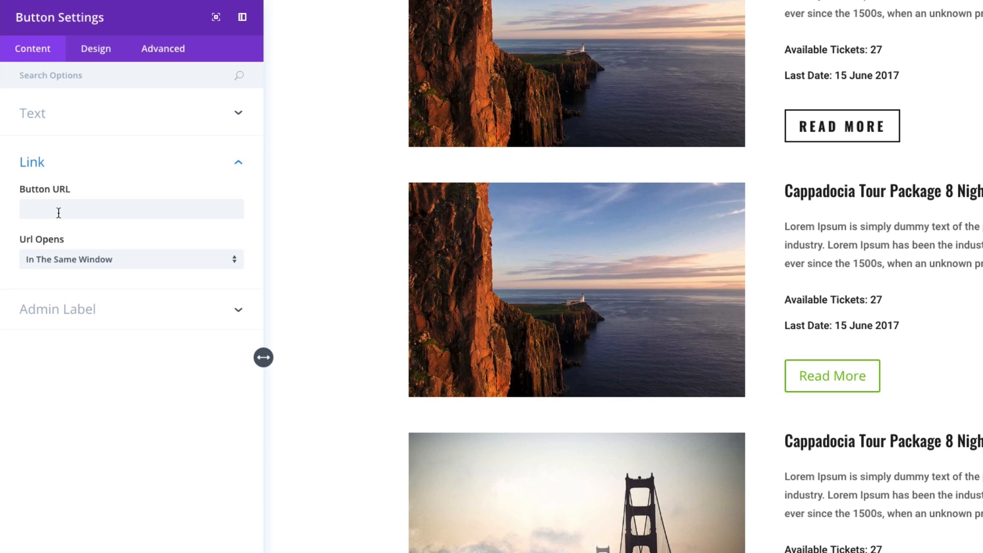
- Set the button link to '#' opening in the same window
click(130, 208)
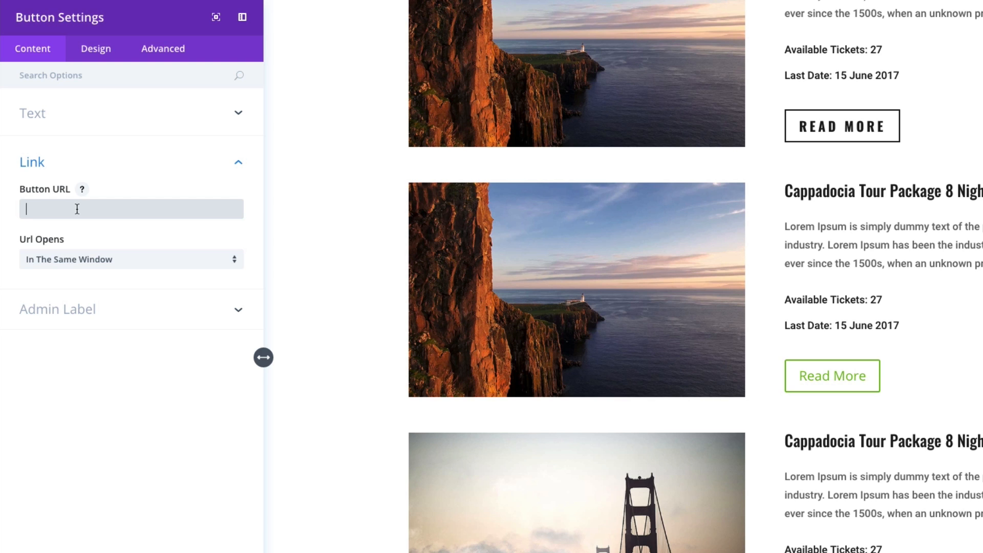
click(131, 208)
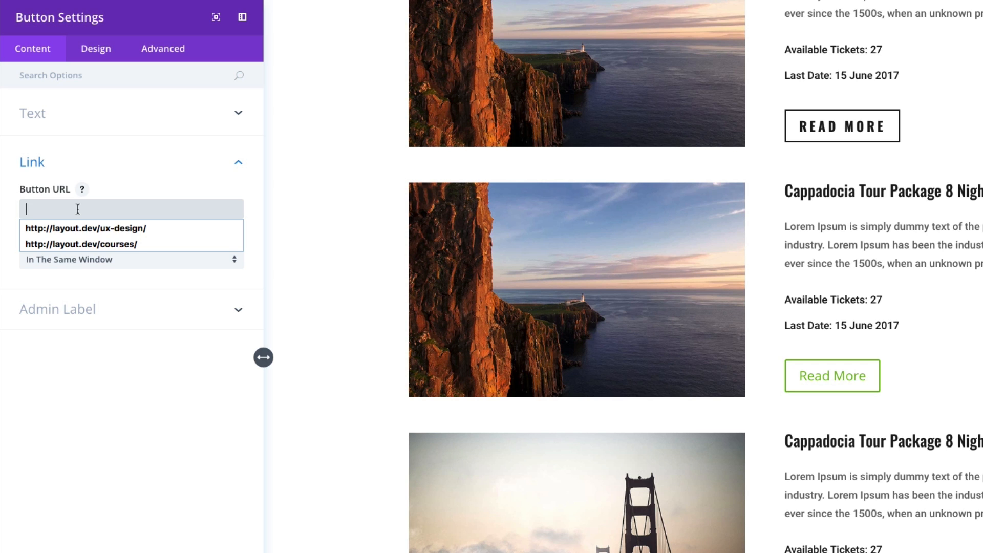
text(#)
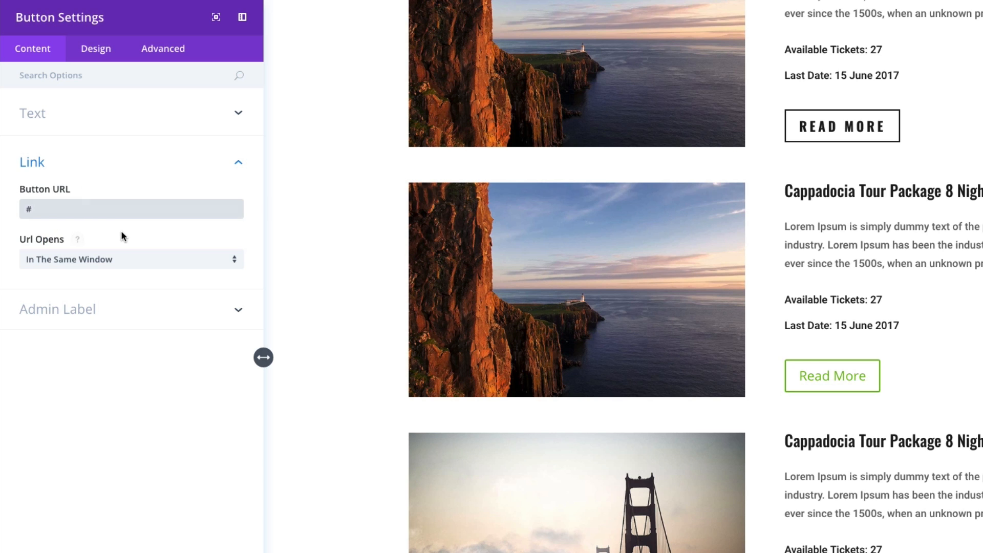
click(131, 259)
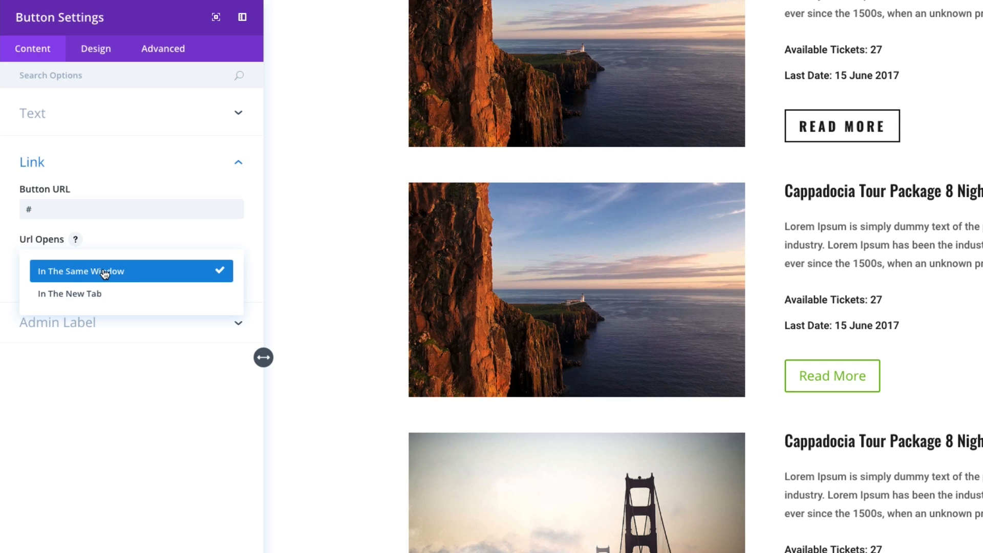
mouse_move(102, 298)
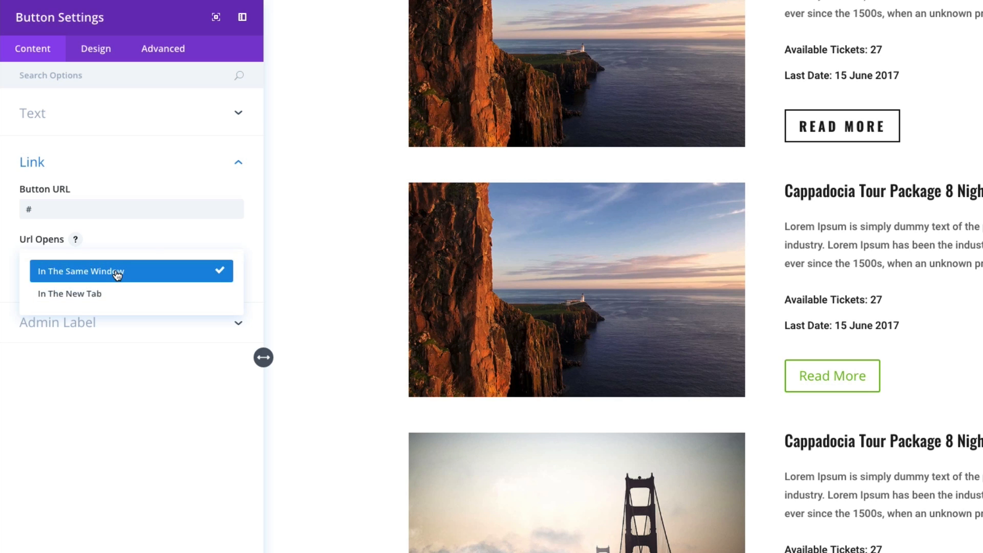
click(130, 271)
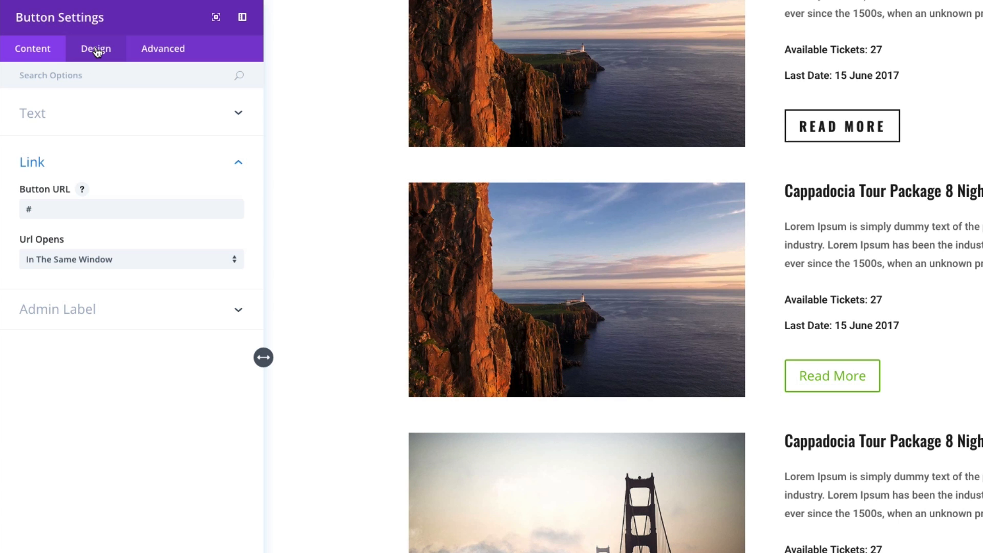
- In Design, review alignment and set the button text colour to Light
click(95, 48)
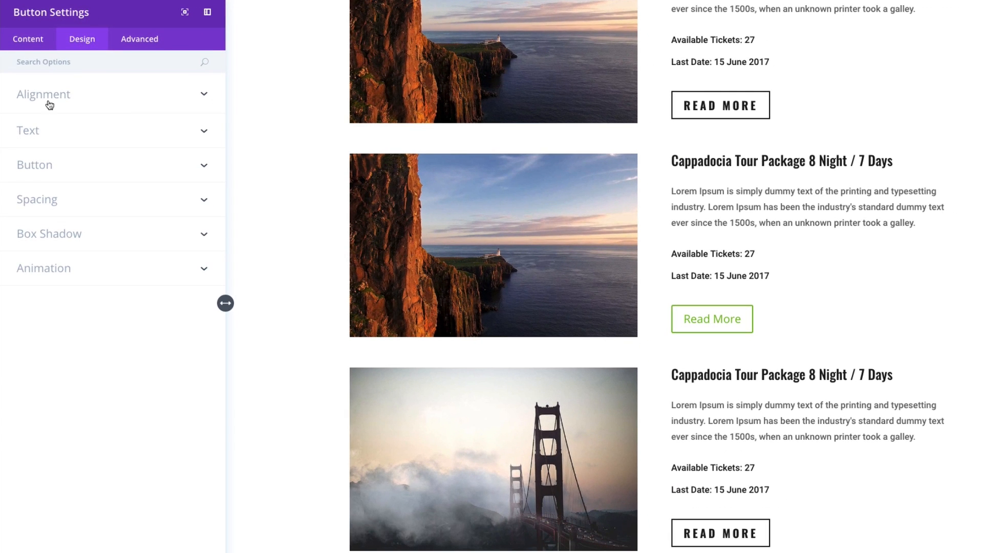
mouse_move(122, 105)
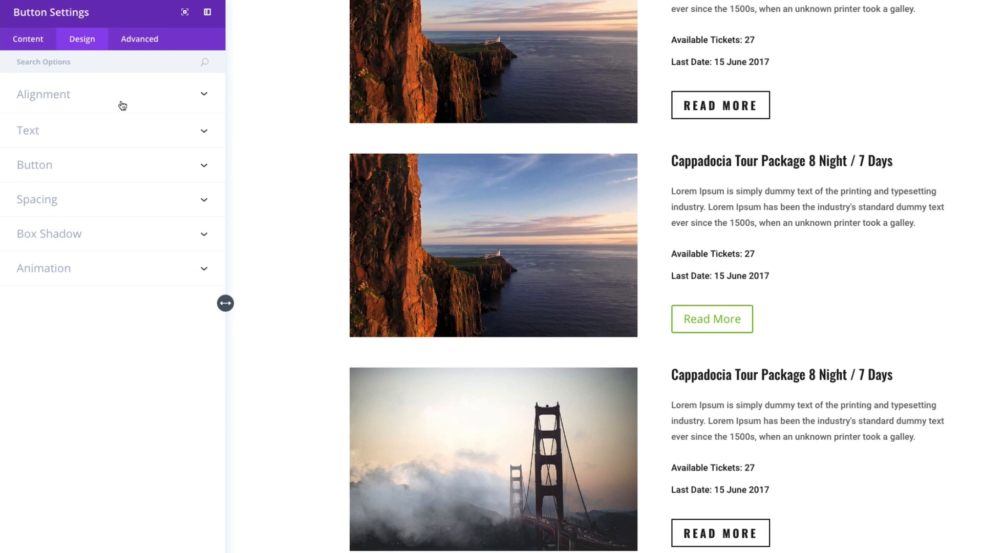
click(43, 94)
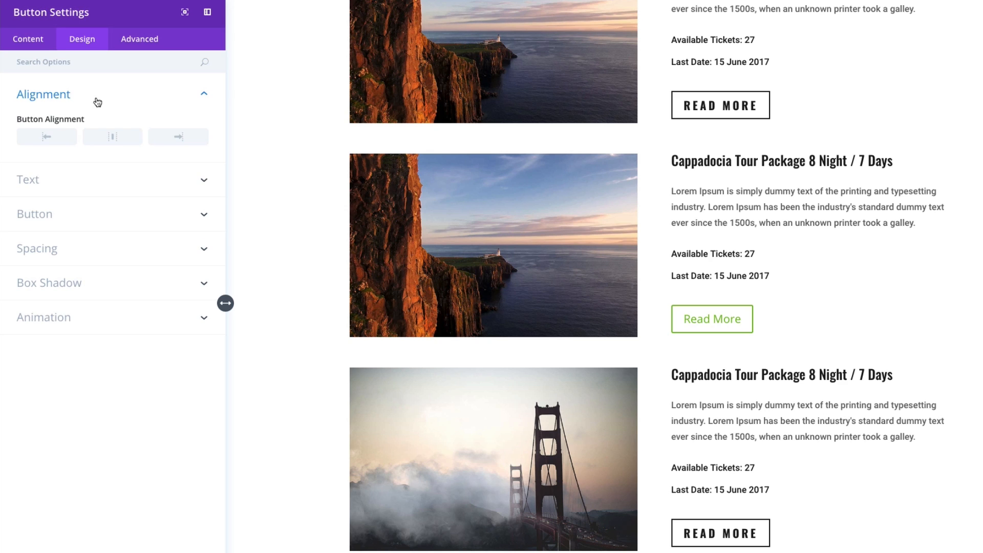
mouse_move(132, 117)
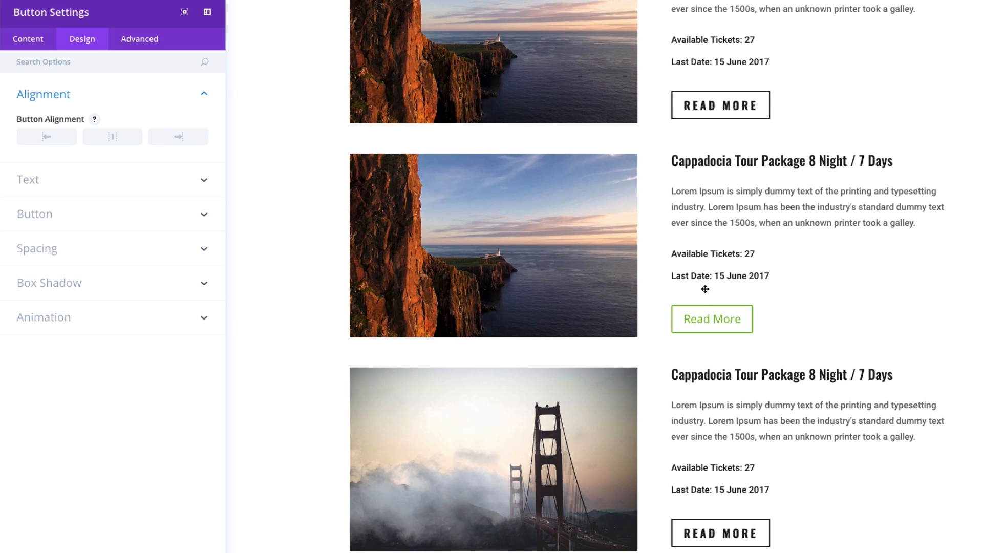
click(113, 136)
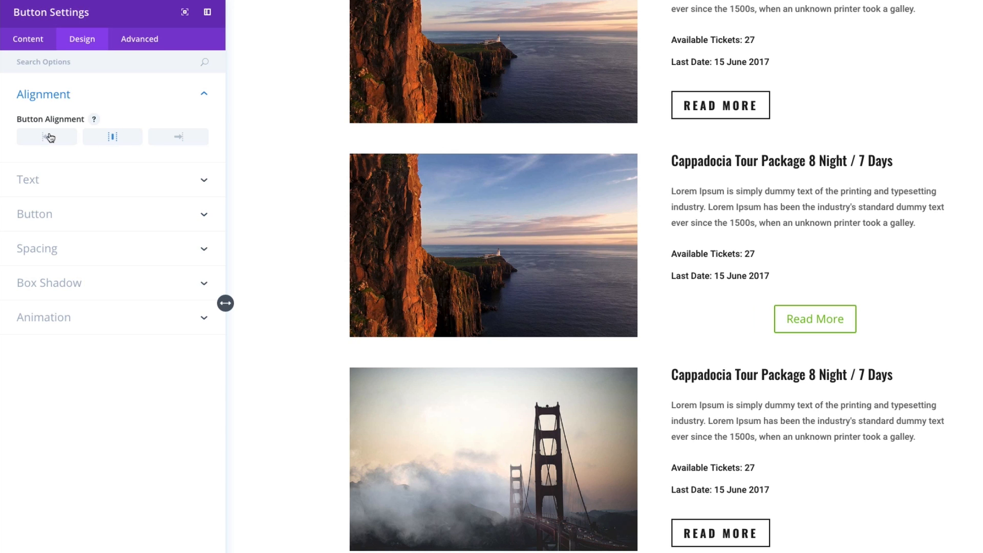
click(46, 136)
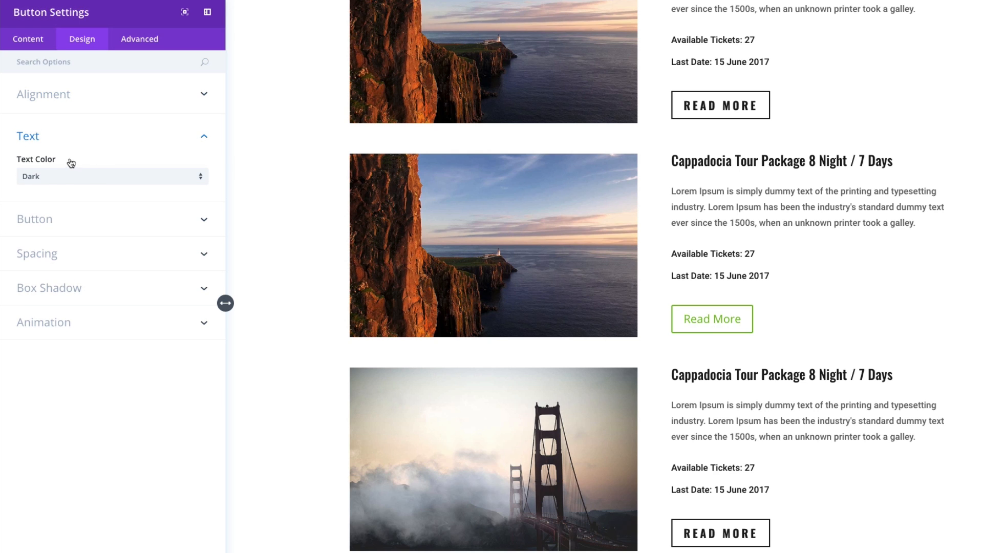
mouse_move(80, 180)
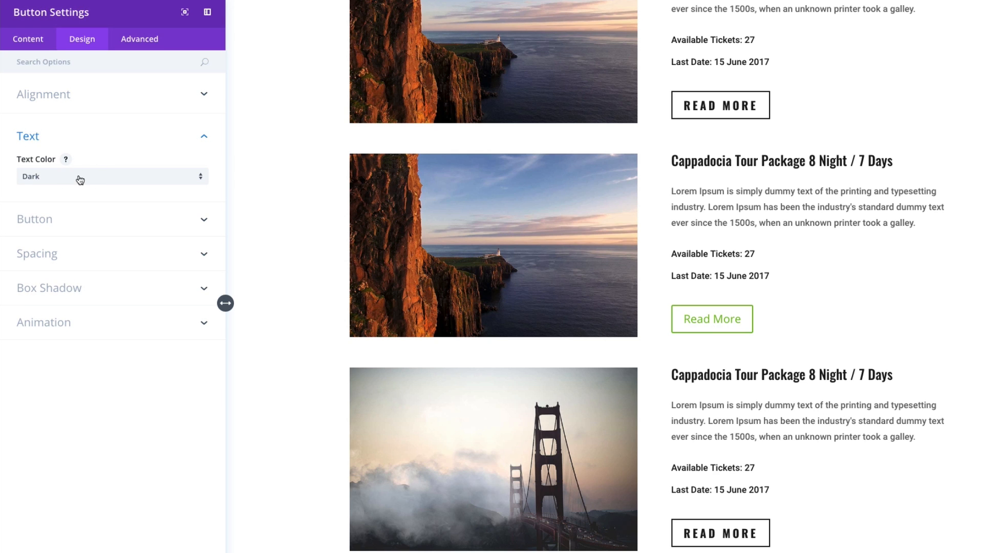
click(111, 176)
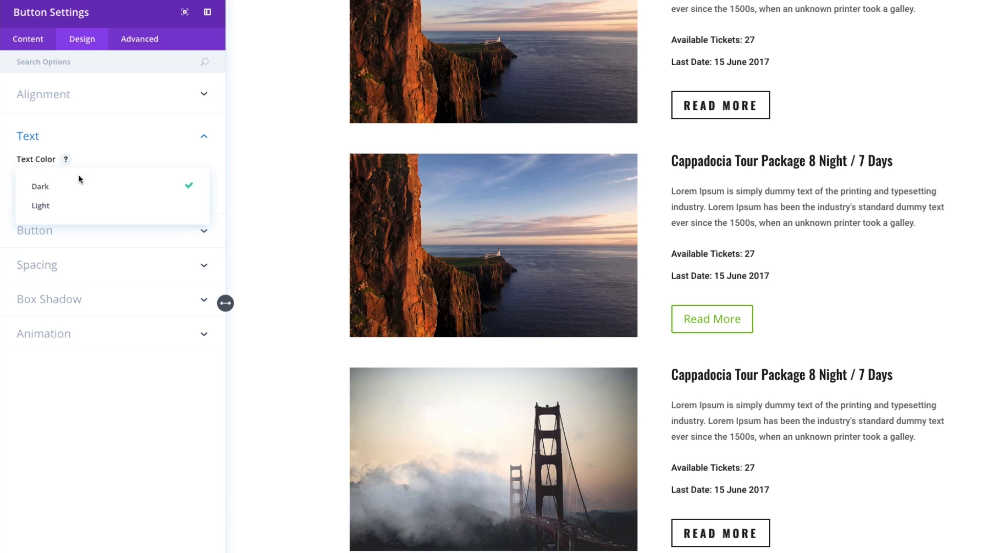
click(40, 205)
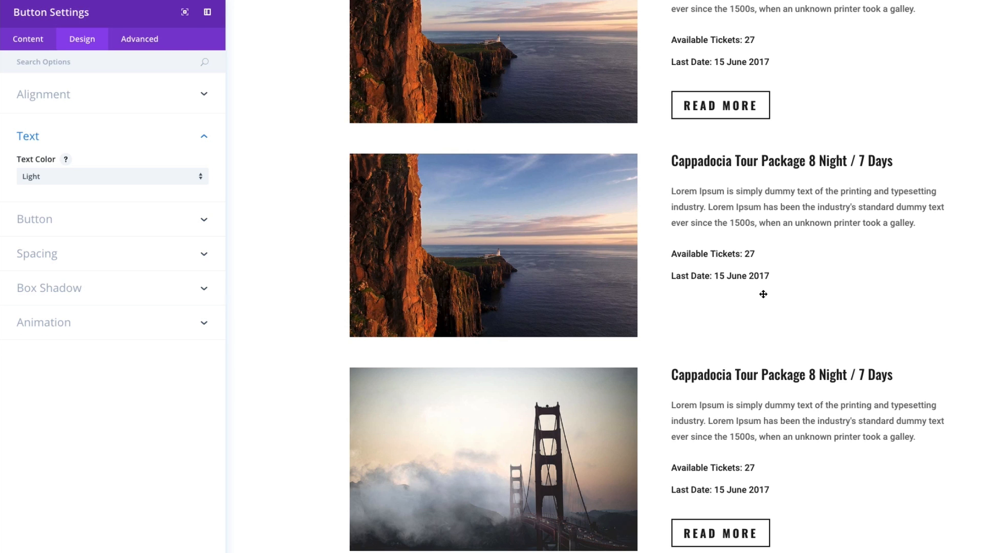
mouse_move(825, 318)
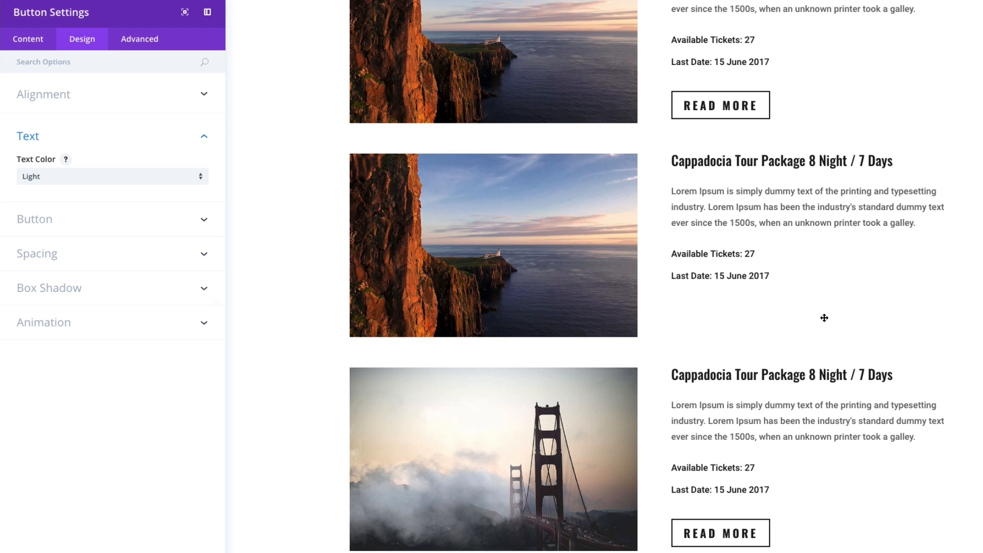
mouse_move(783, 319)
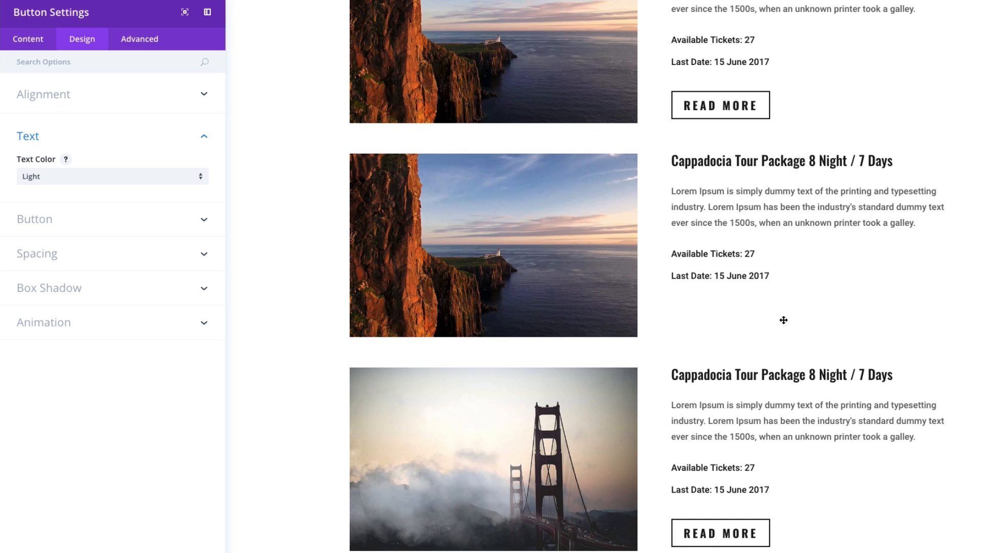
- Review the page and switch the text colour back to Dark
scroll(down, 3)
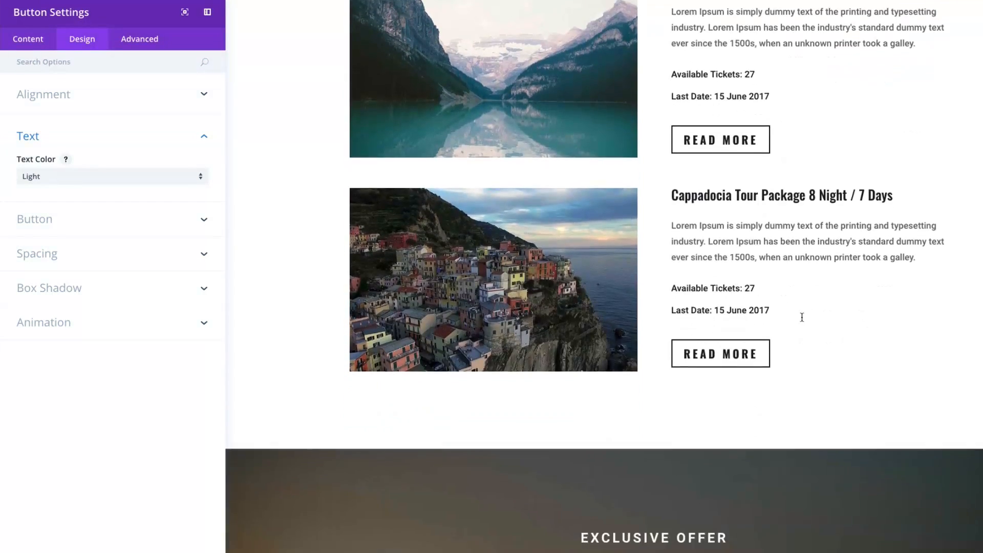
scroll(down, 3)
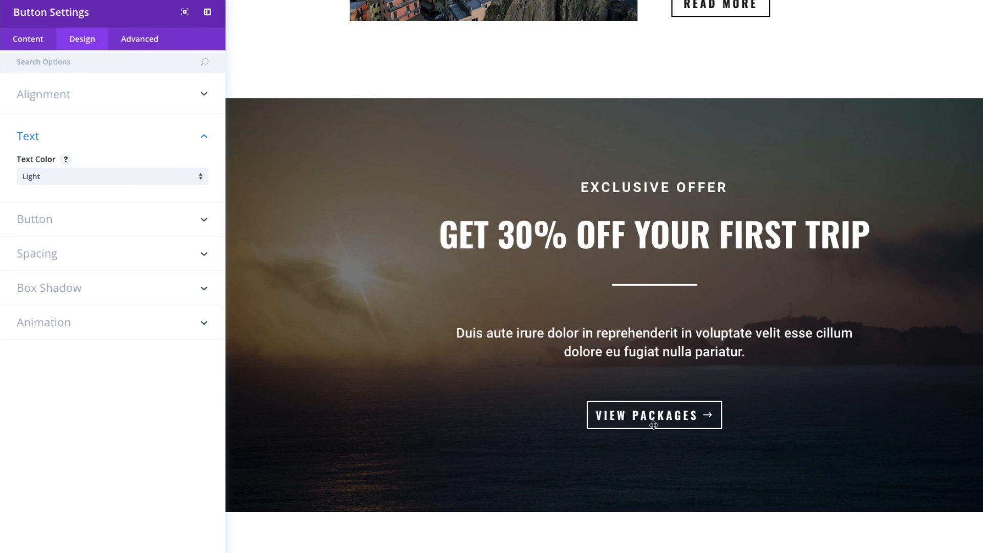
scroll(down, 3)
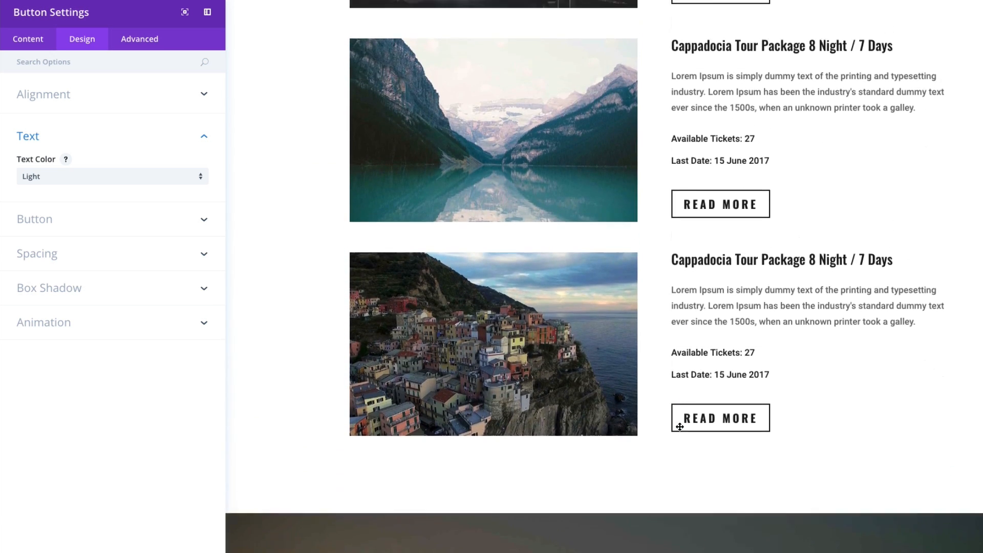
scroll(down, 3)
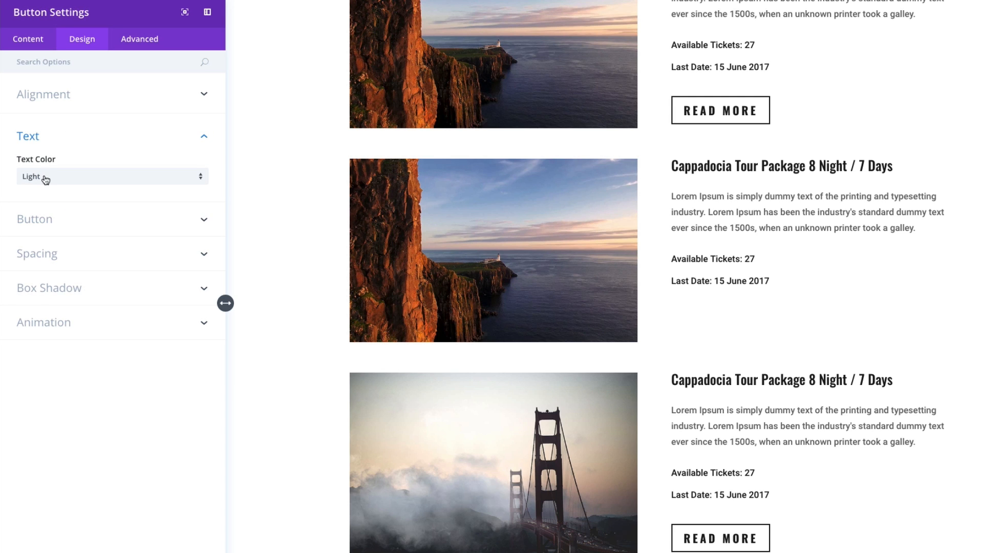
click(111, 175)
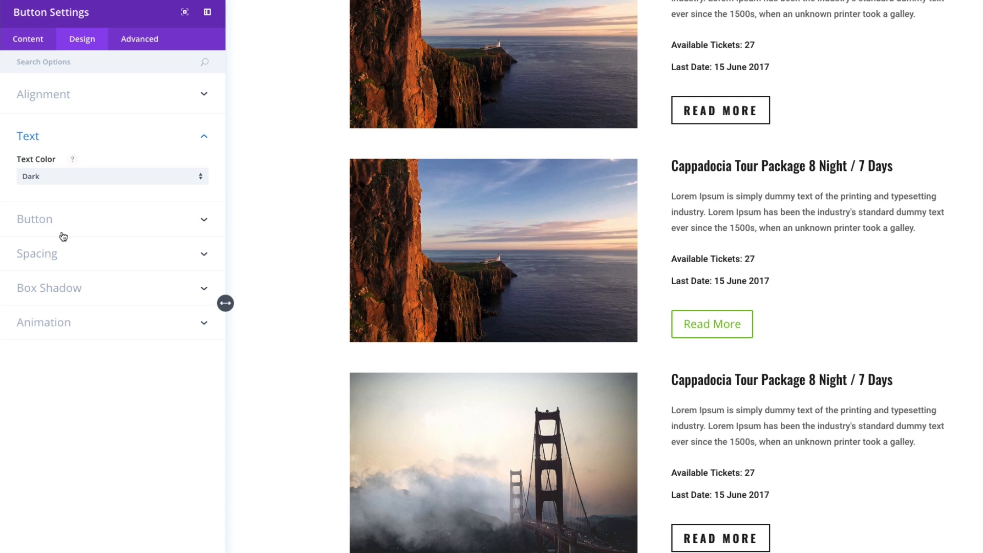
click(35, 219)
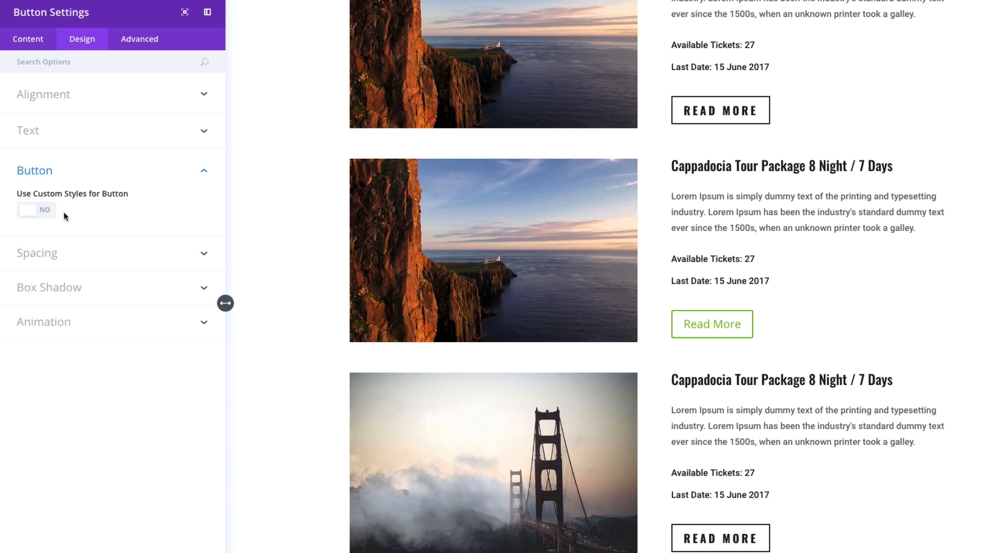
mouse_move(68, 218)
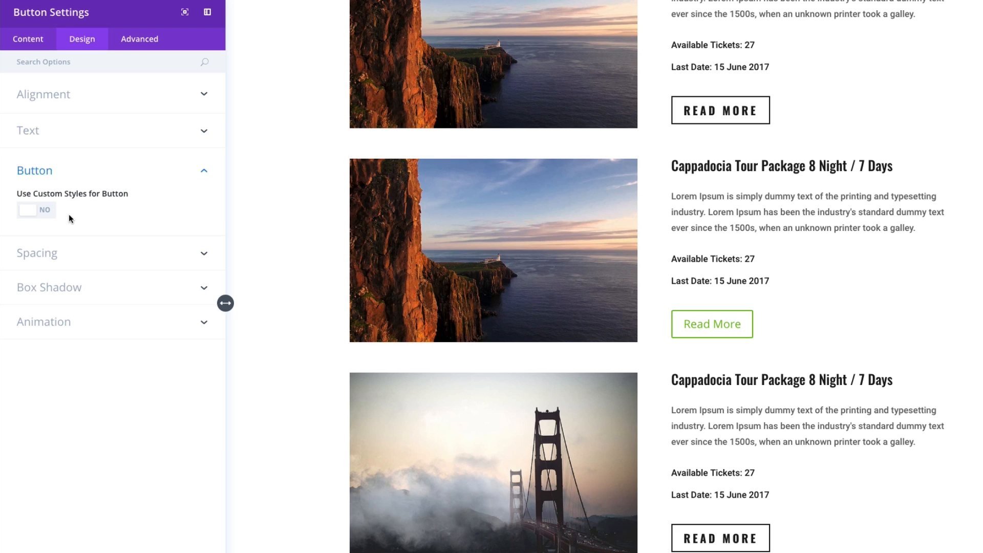
mouse_move(797, 329)
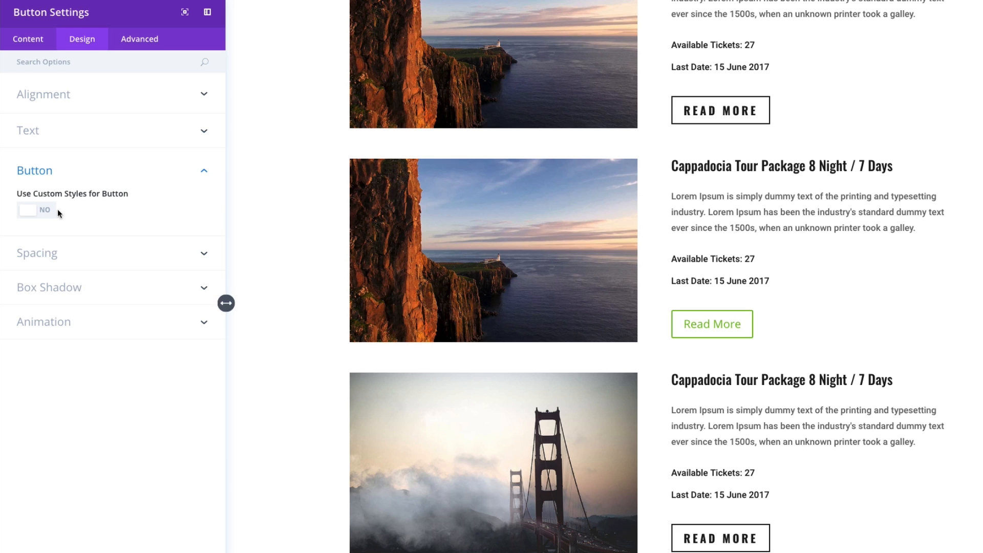
- Switch Use Custom Styles for Button to Yes
click(36, 209)
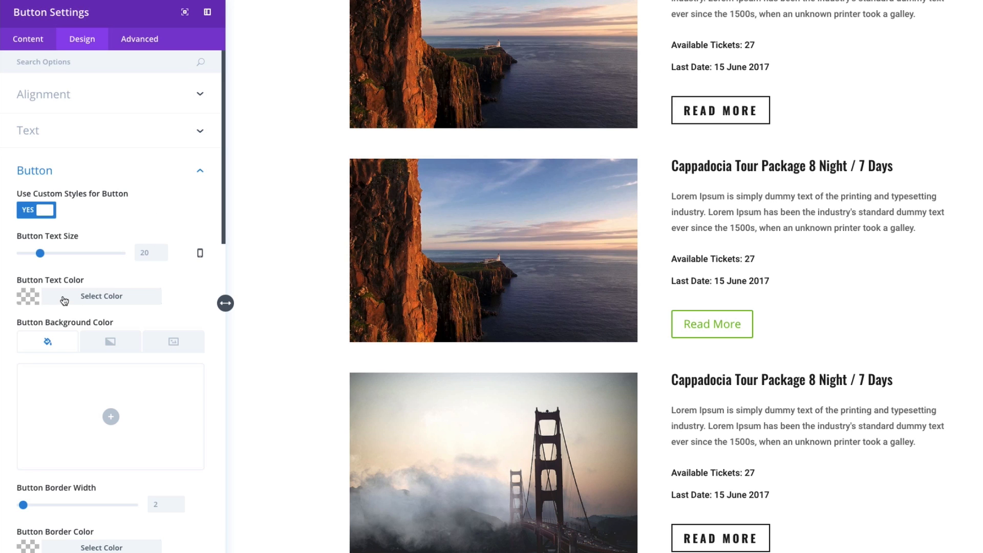
- Set the button text colour to a dark grey
click(102, 296)
text(#1a1a1a)
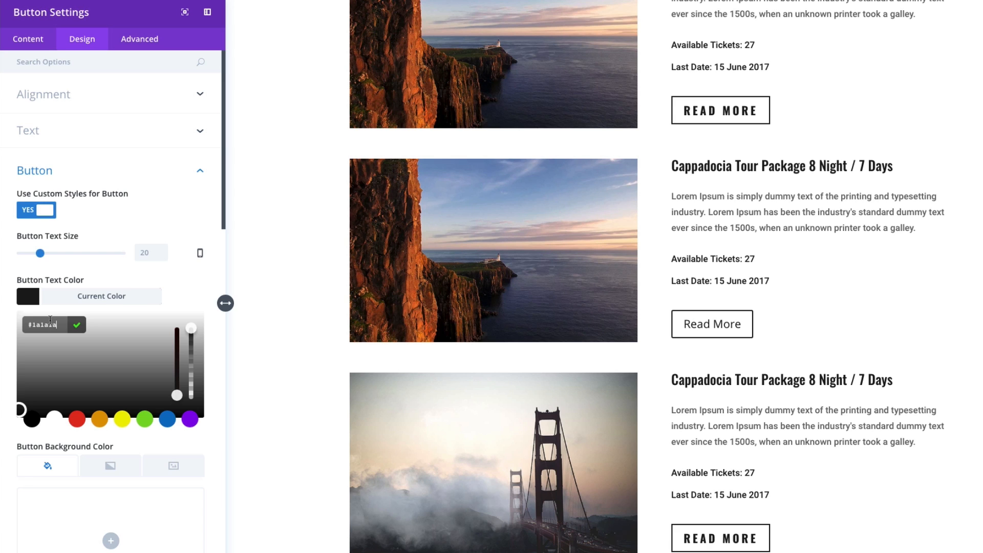
mouse_move(182, 278)
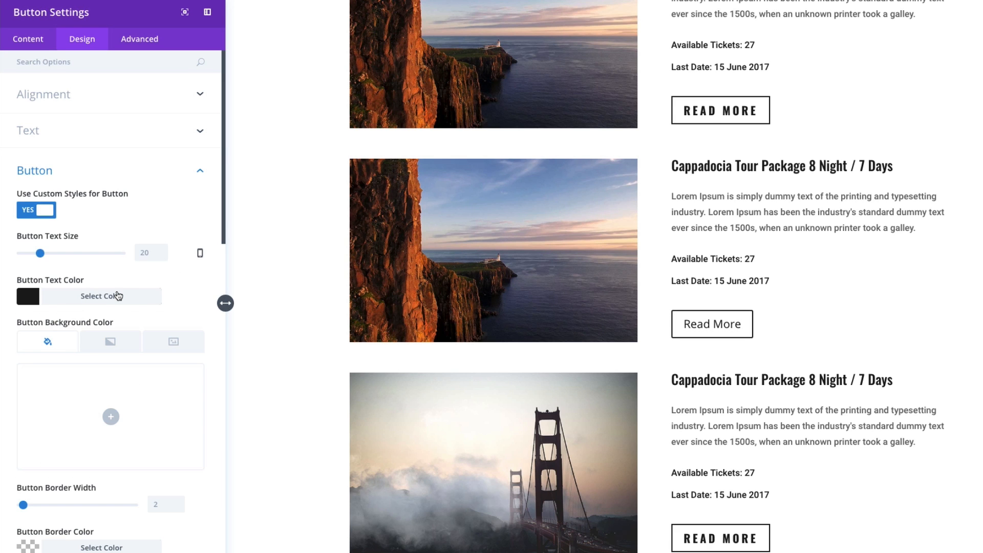
mouse_move(140, 320)
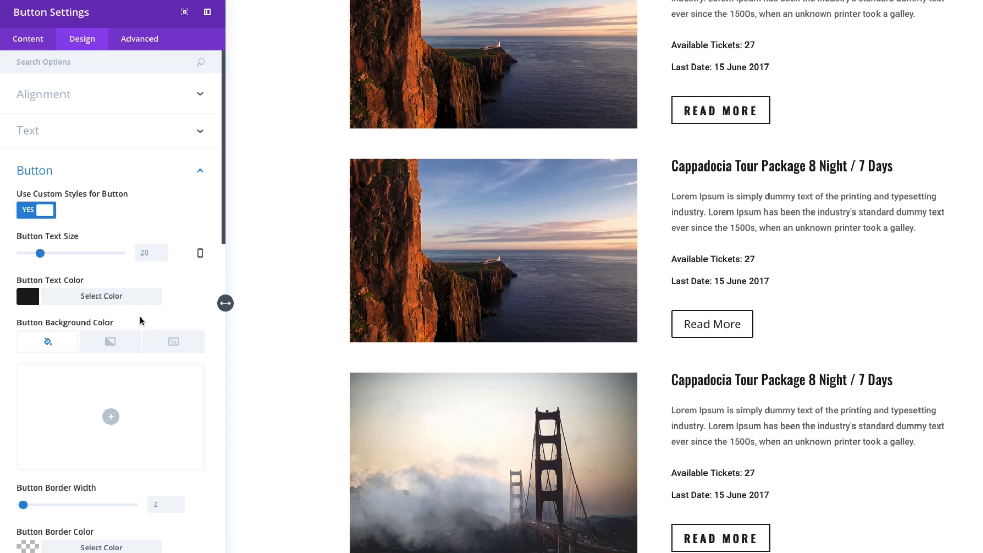
scroll(down, 3)
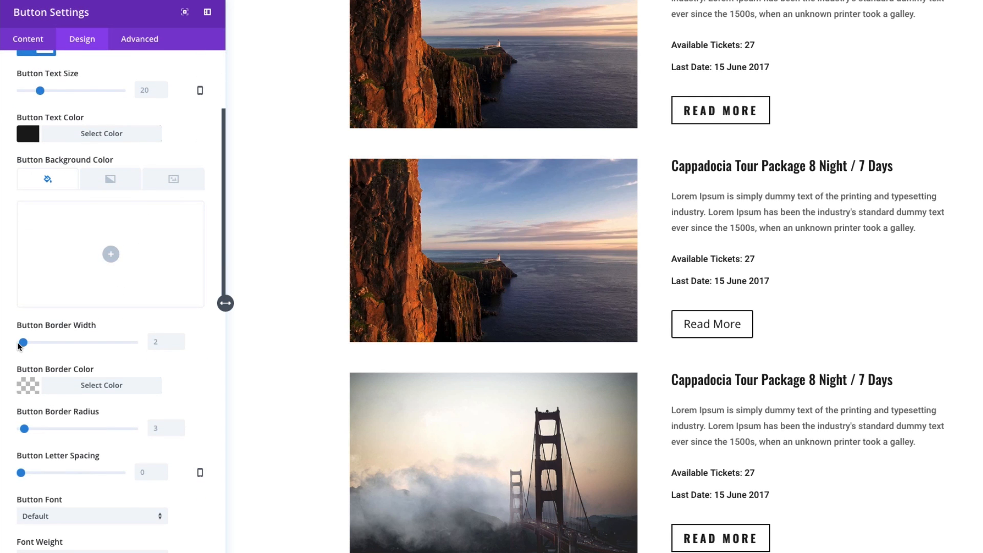
mouse_move(66, 348)
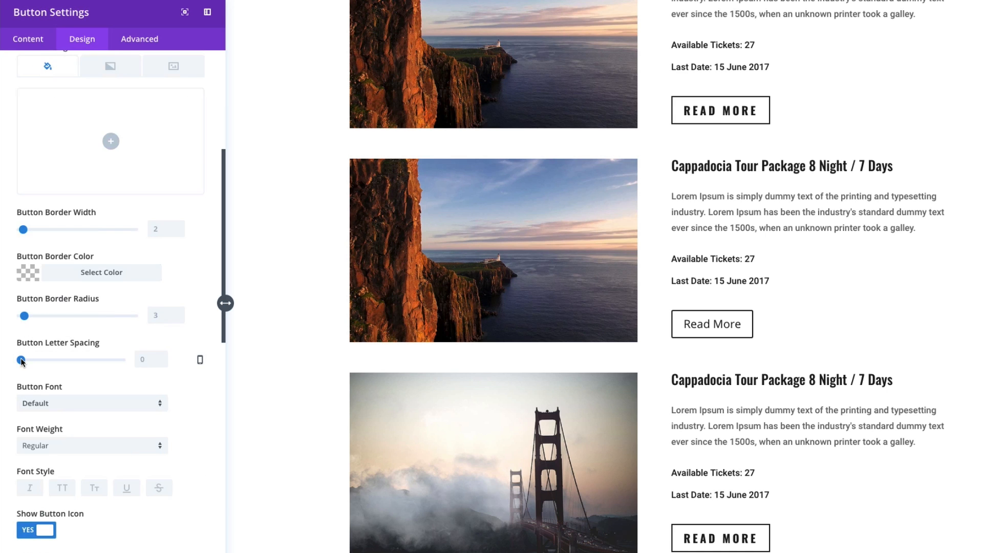
- Give the button 4px letter spacing and bold uppercase Oswald text
drag(21, 359, 27, 359)
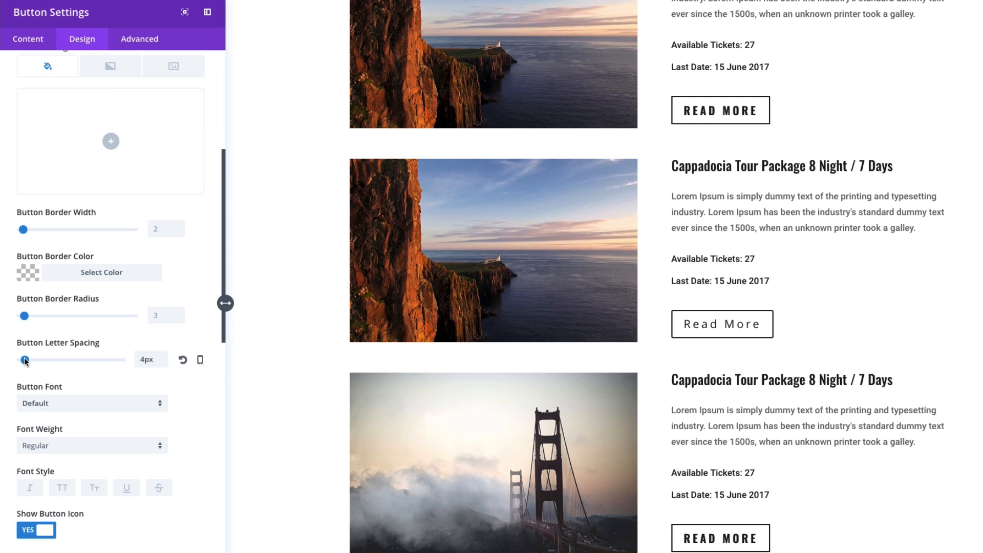
click(91, 404)
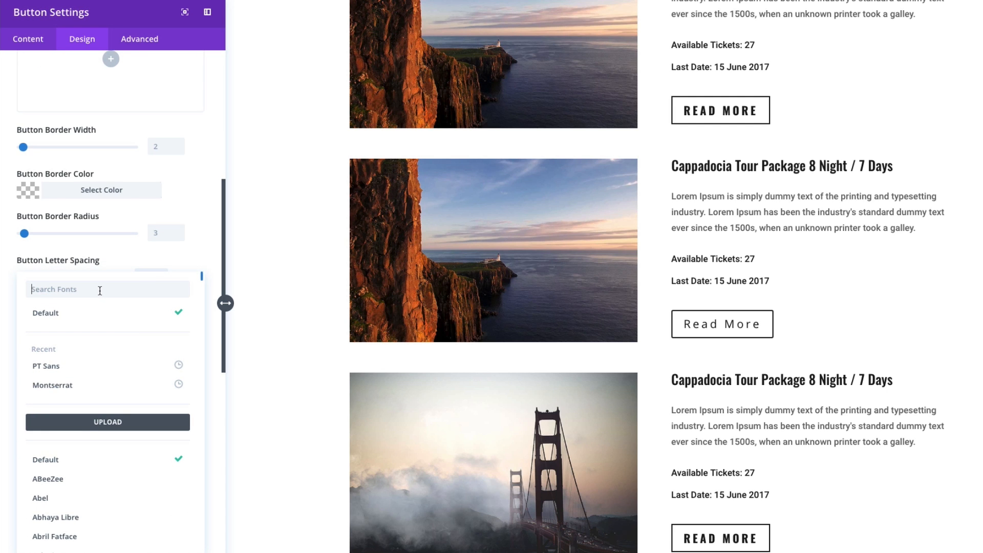
text(oswald)
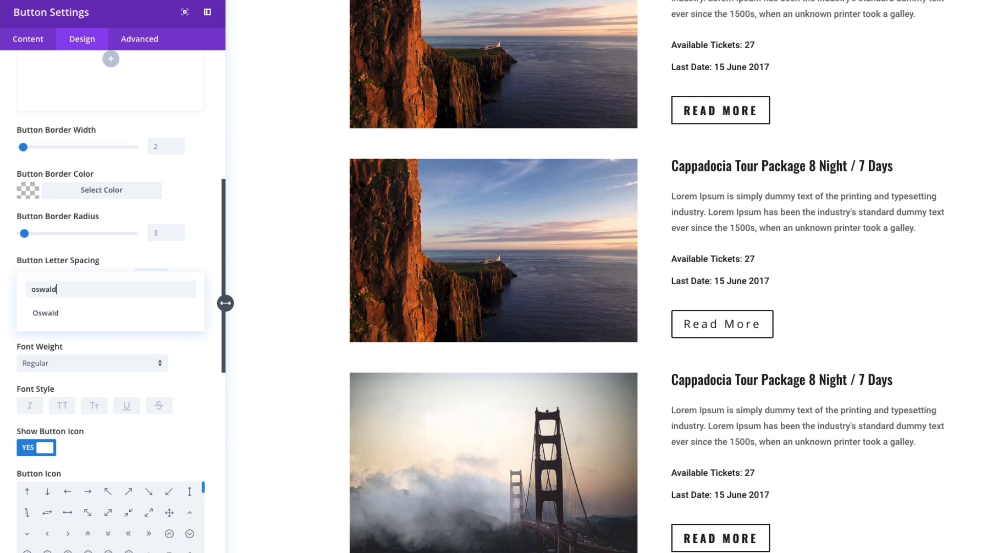
click(45, 314)
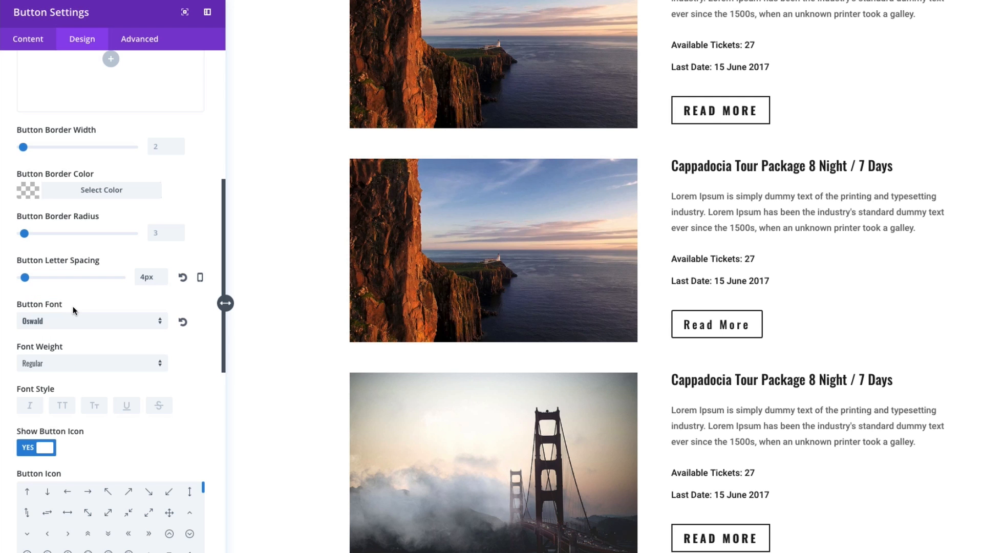
click(91, 363)
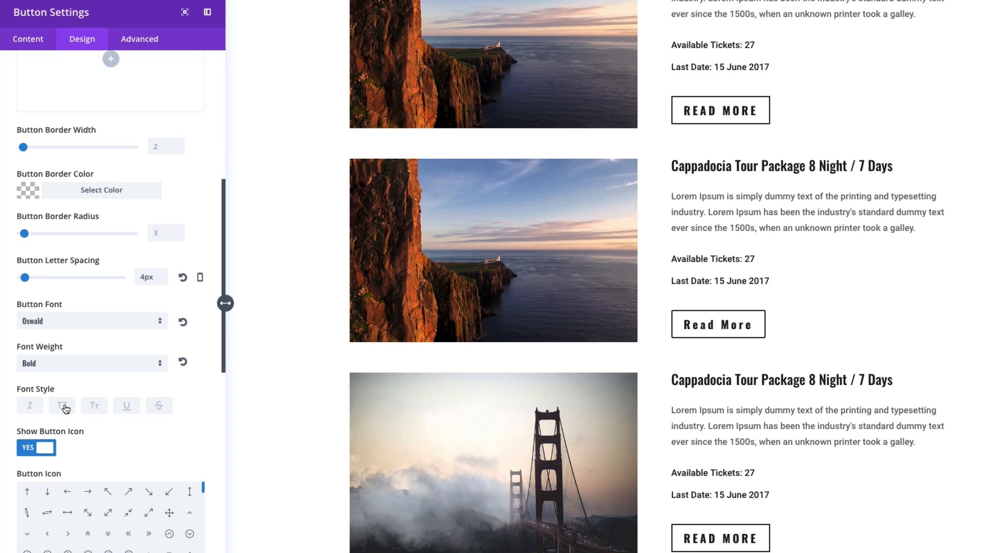
click(62, 405)
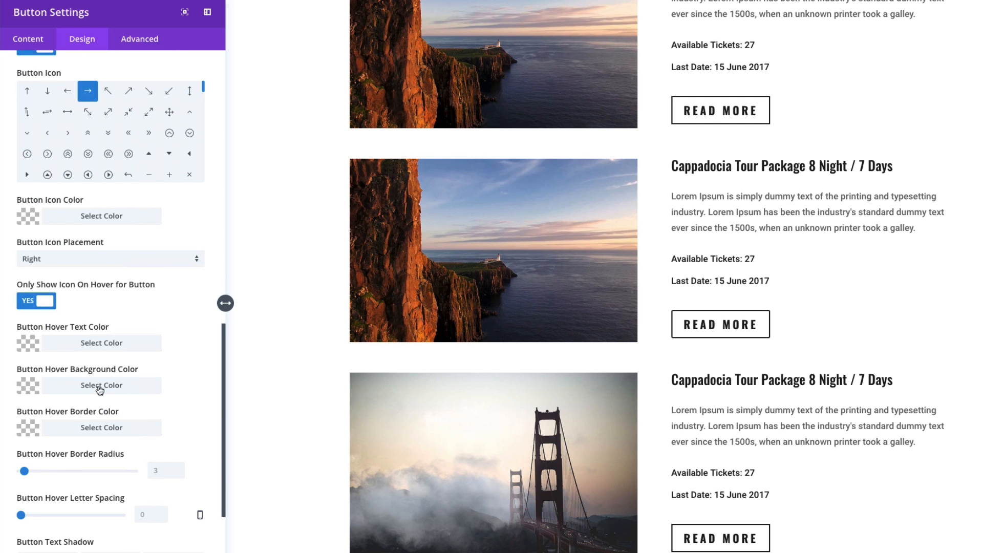
- Leave hover background unchanged and set the hover border colour to dark
click(101, 385)
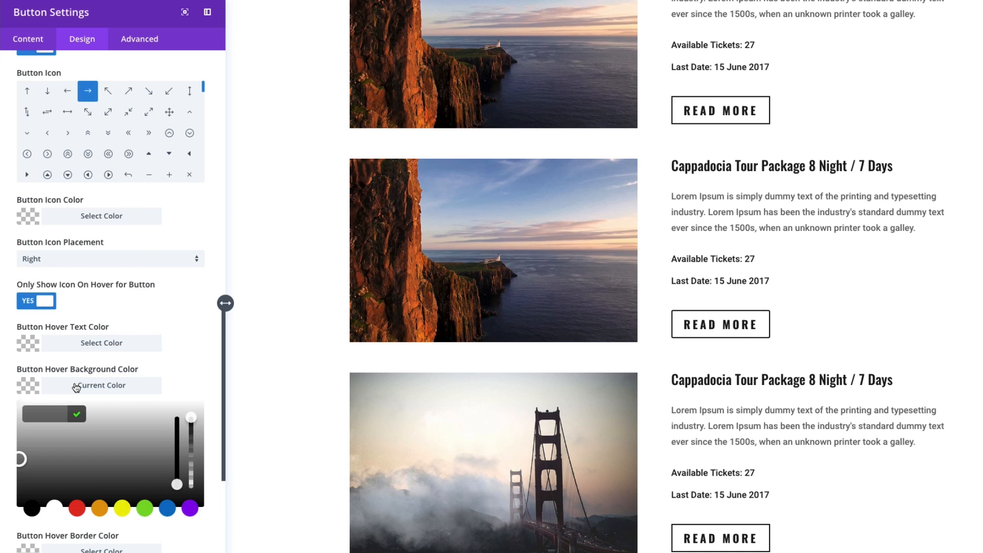
mouse_move(209, 422)
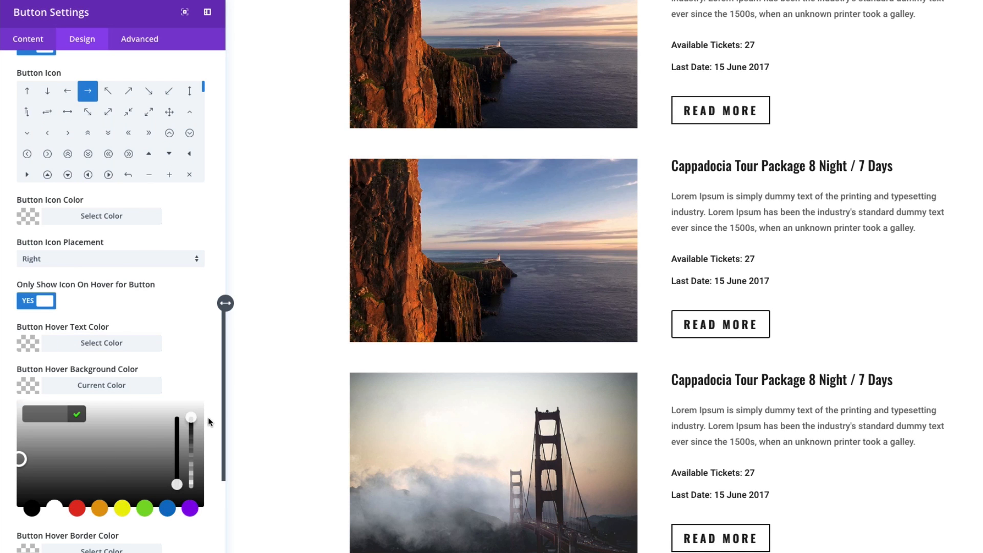
drag(191, 418, 191, 446)
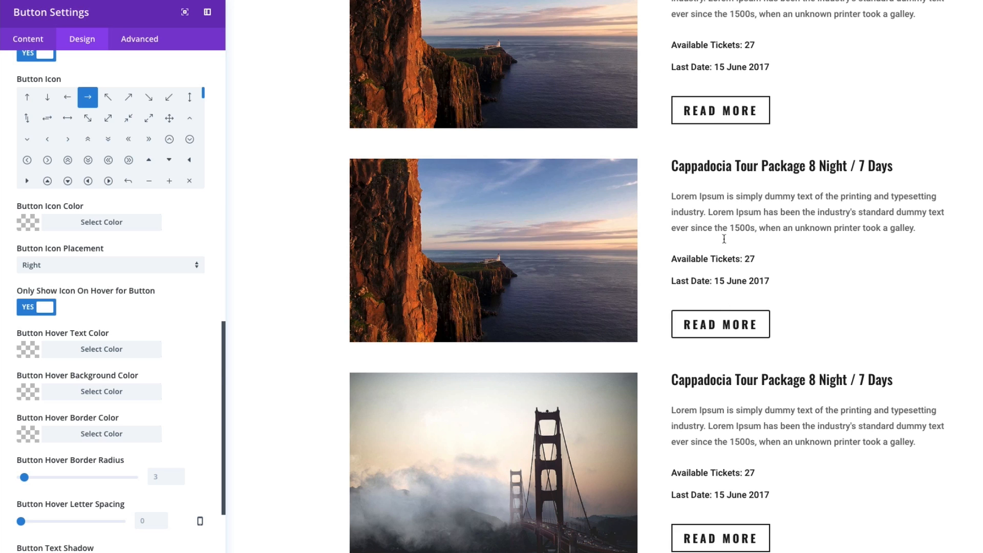
mouse_move(716, 305)
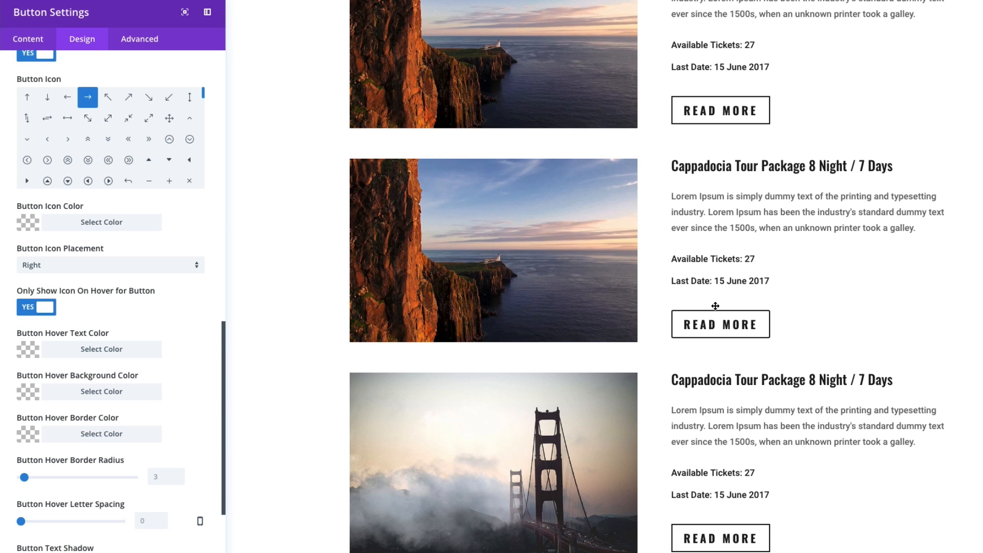
mouse_move(720, 324)
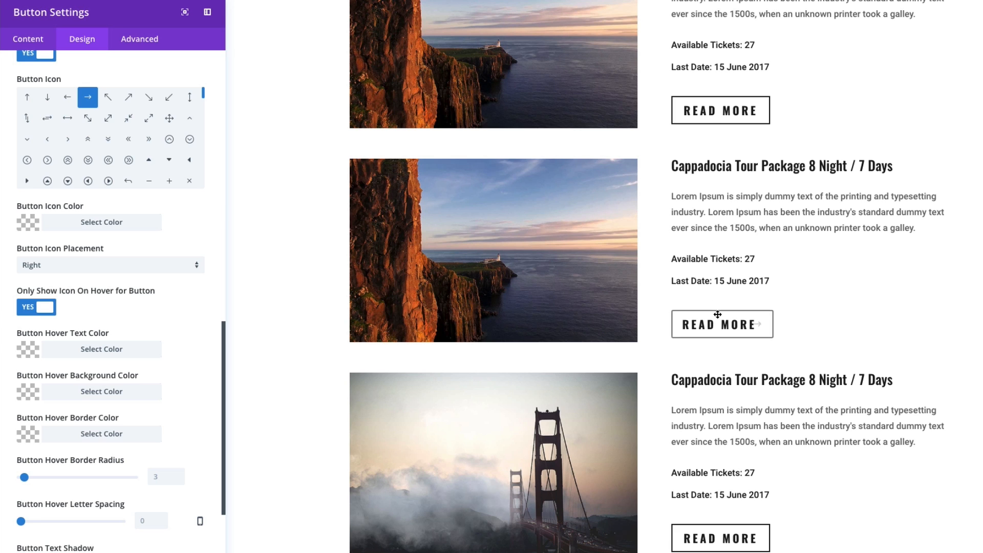
mouse_move(295, 333)
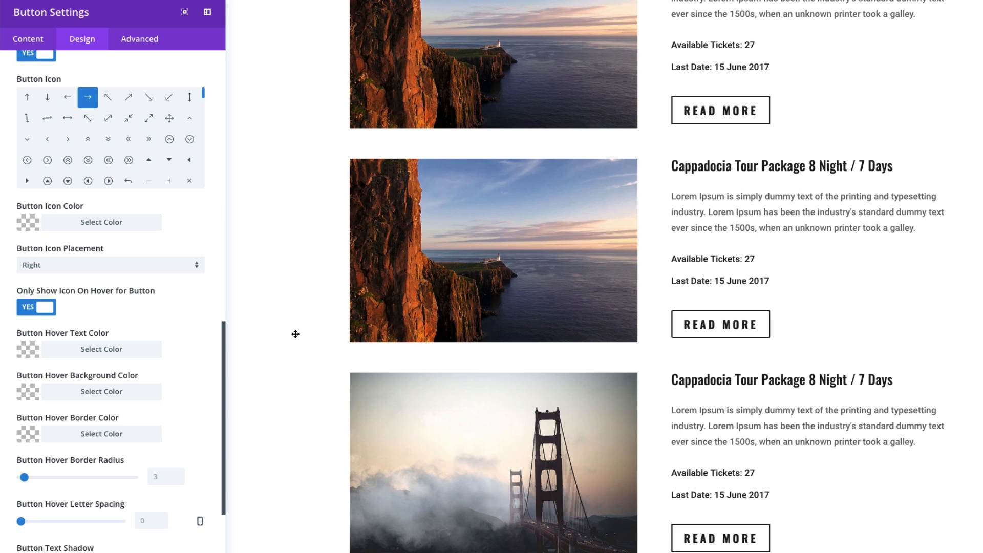
scroll(down, 3)
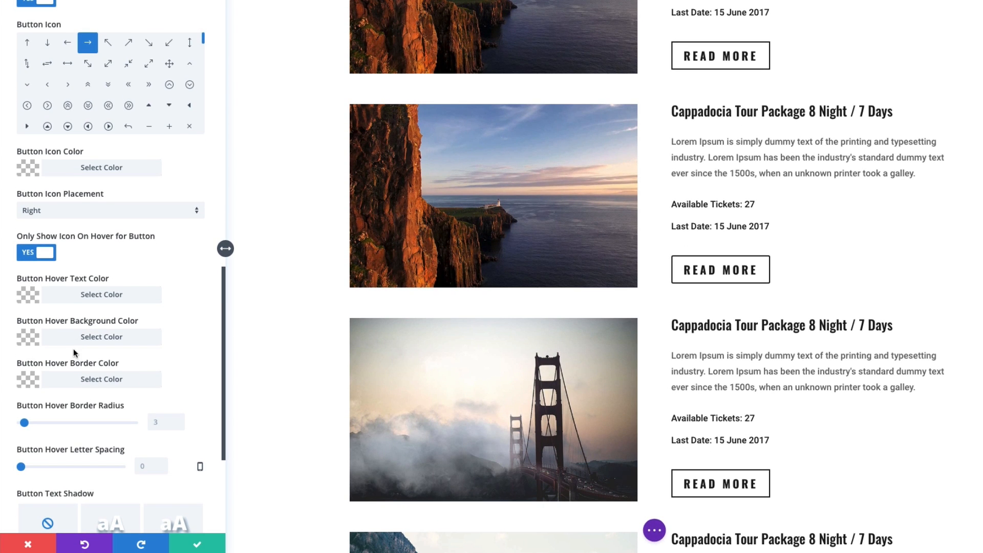
mouse_move(83, 387)
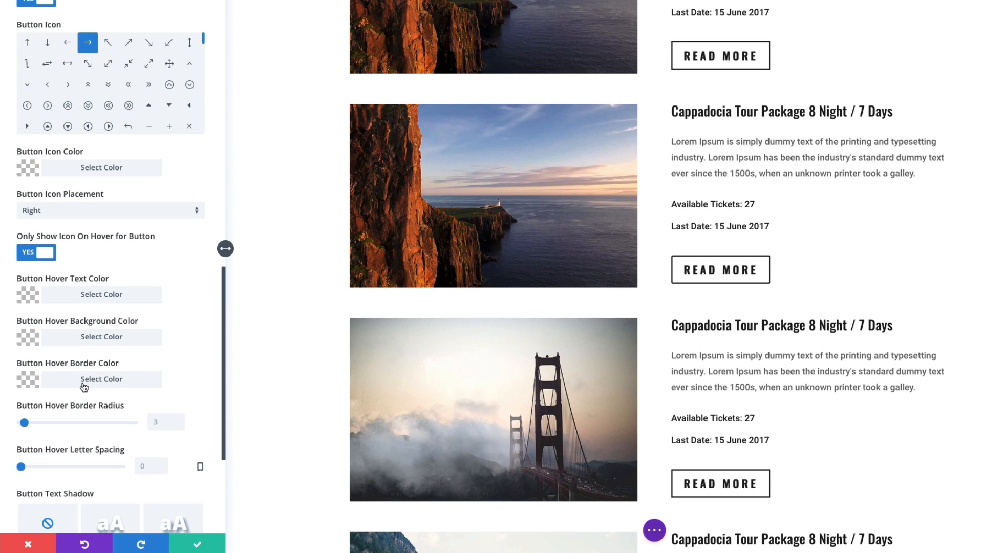
click(101, 379)
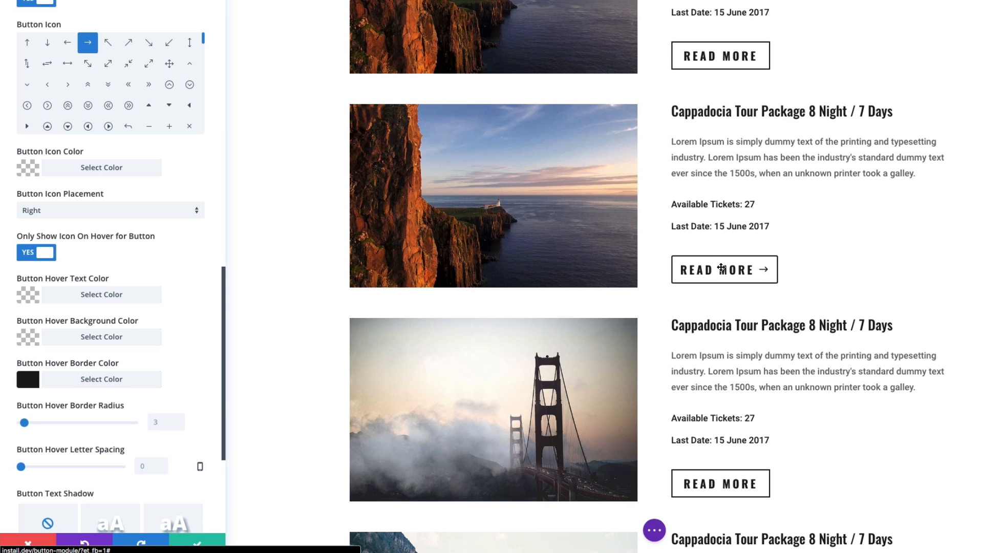
mouse_move(711, 279)
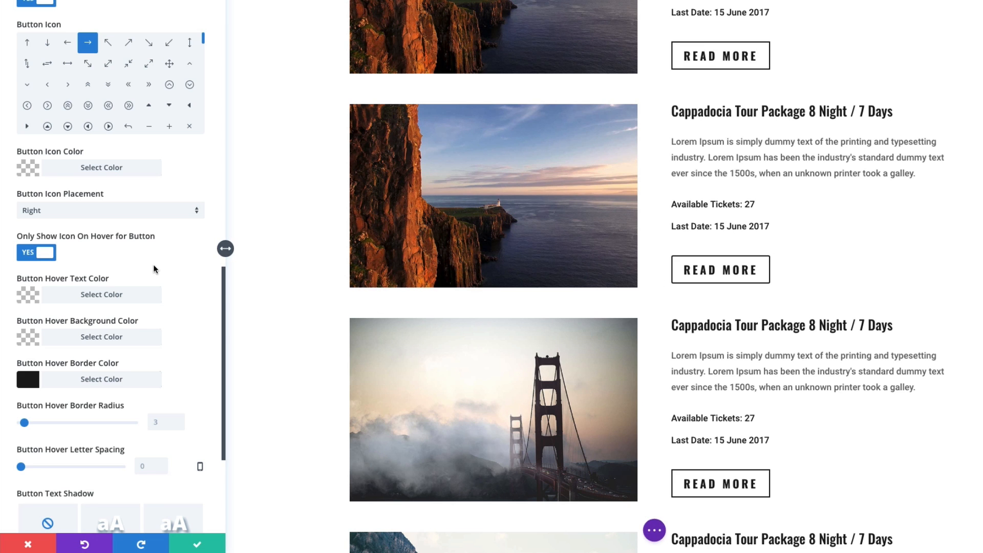
- Review spacing, box shadow and animation settings, leaving animation at None
scroll(down, 3)
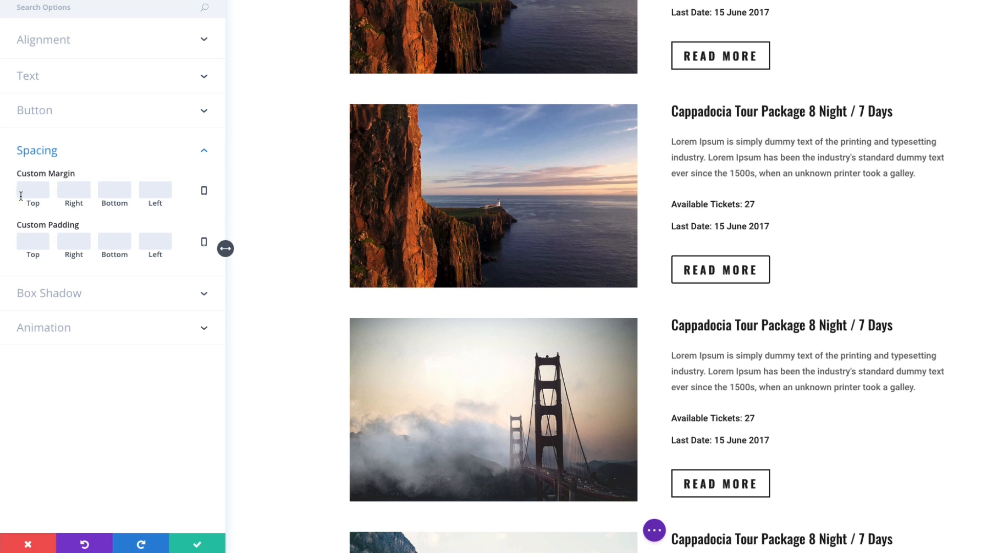
mouse_move(720, 270)
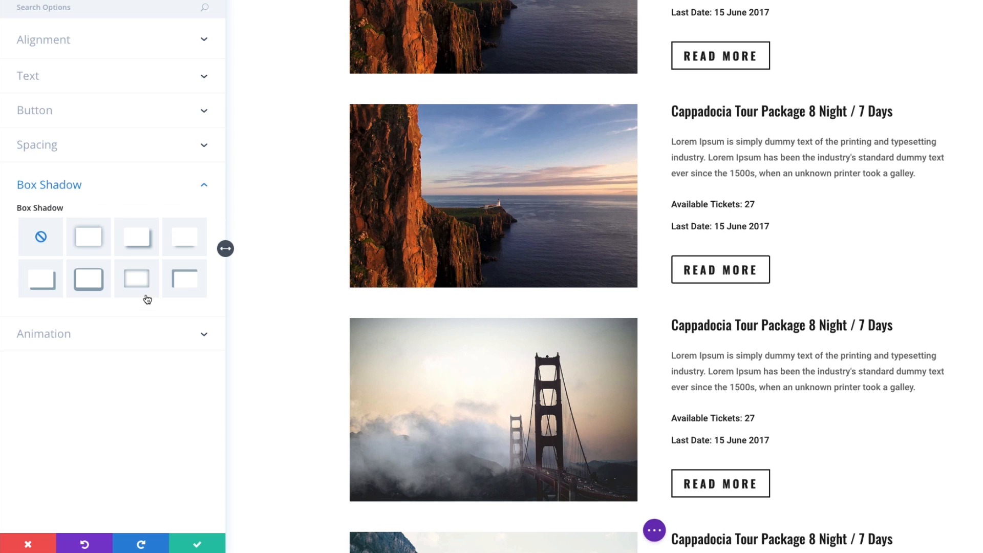
click(87, 237)
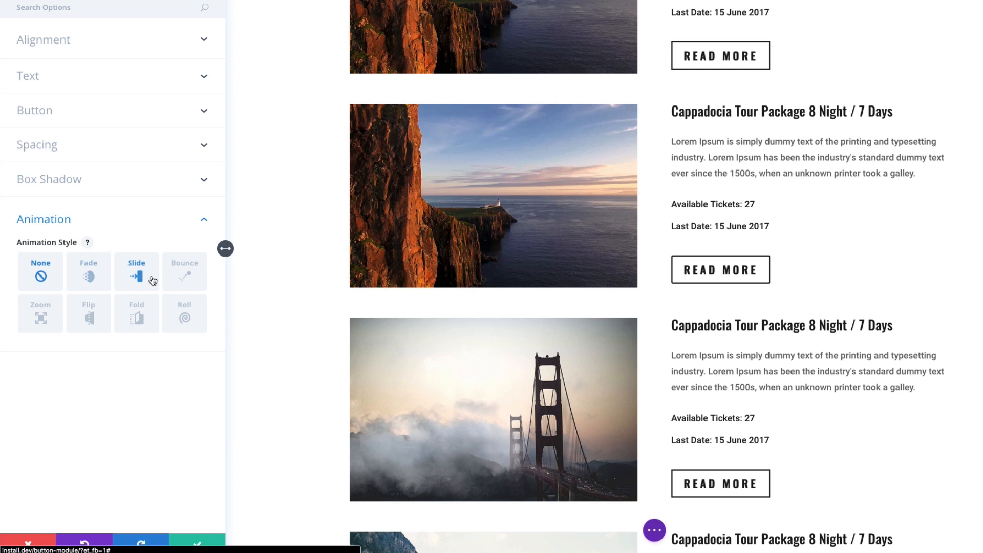
click(86, 271)
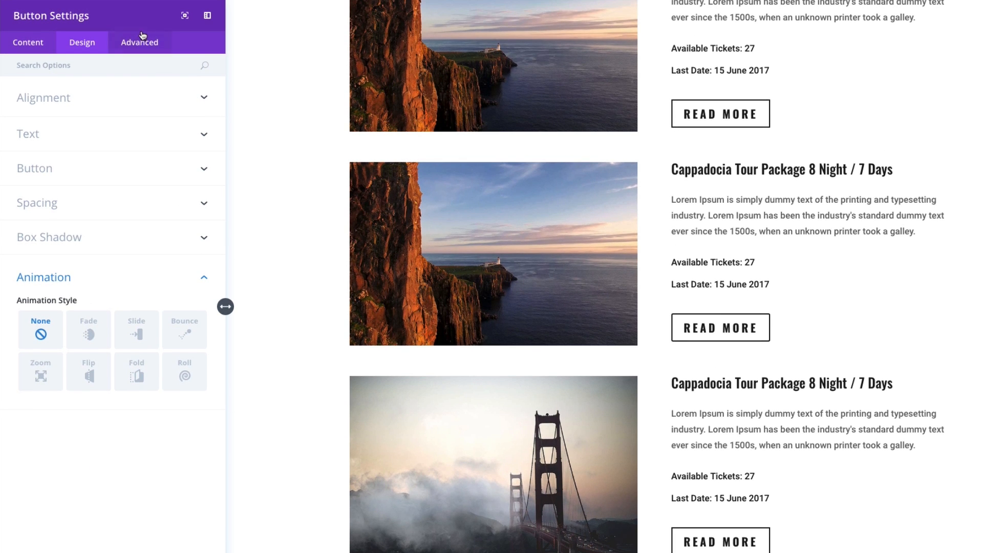
- Browse the Advanced settings, close the panel and review the restyled buttons
click(139, 42)
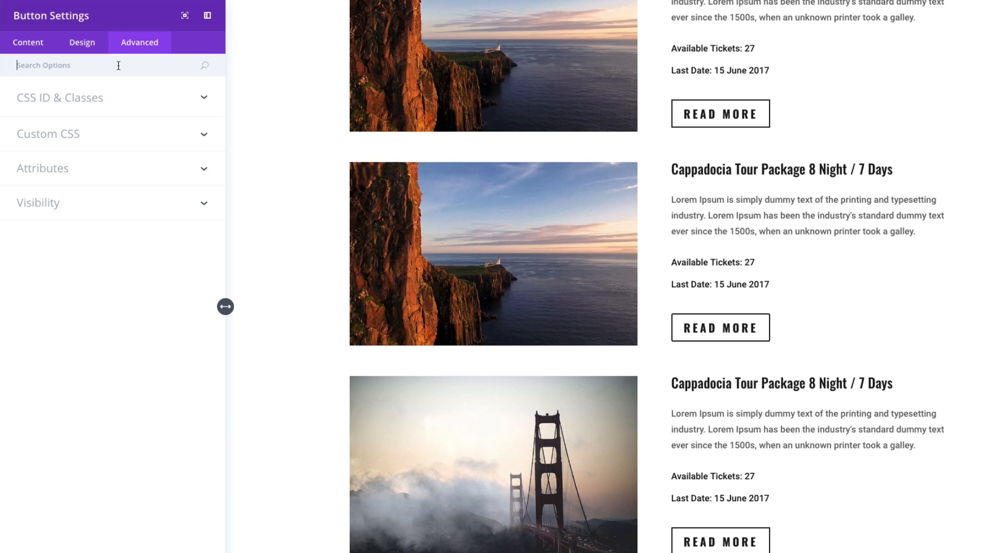
click(60, 98)
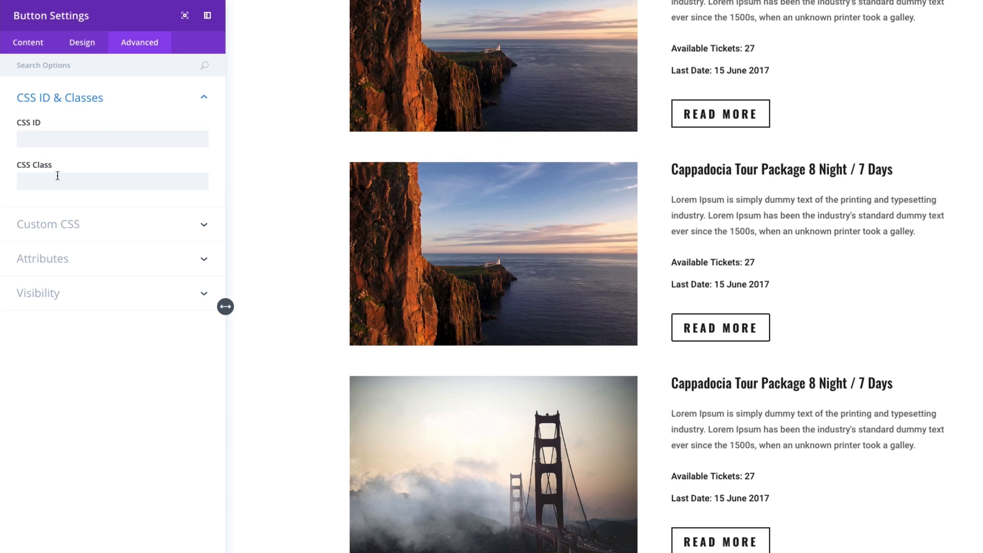
mouse_move(105, 233)
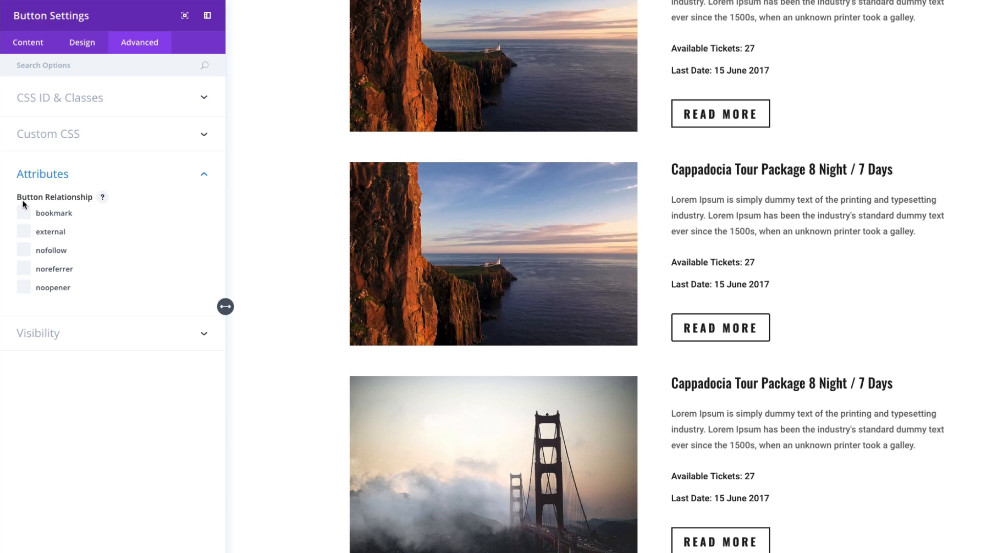
mouse_move(71, 206)
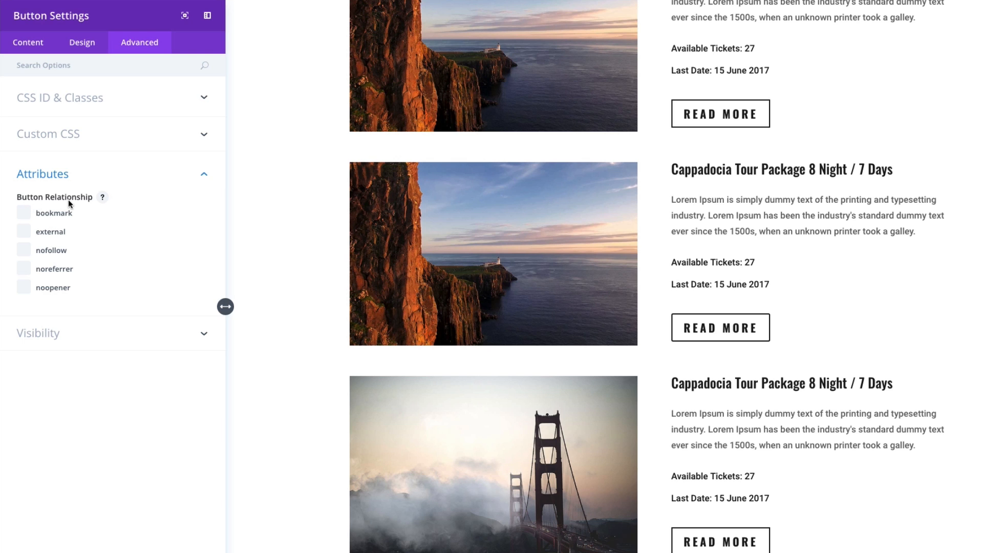
mouse_move(55, 299)
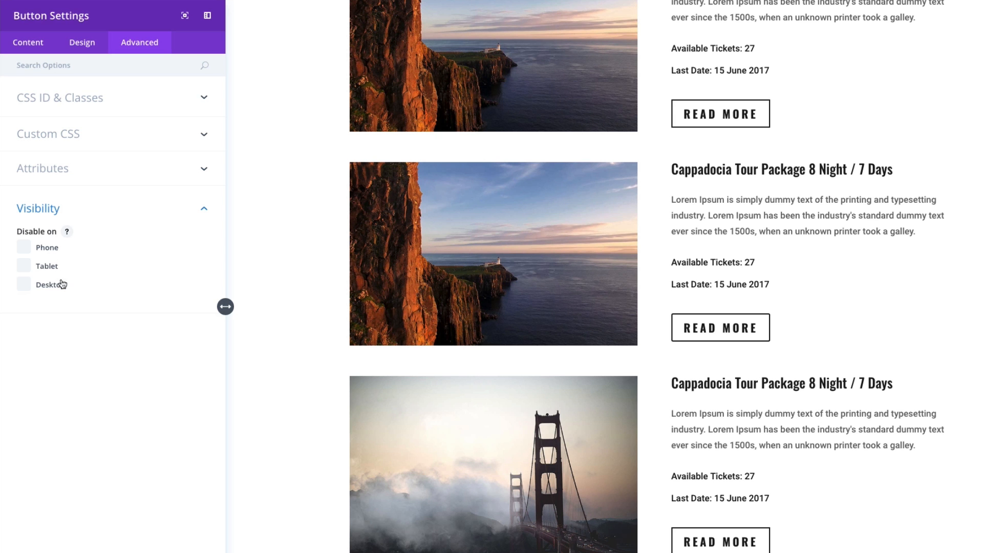
mouse_move(163, 411)
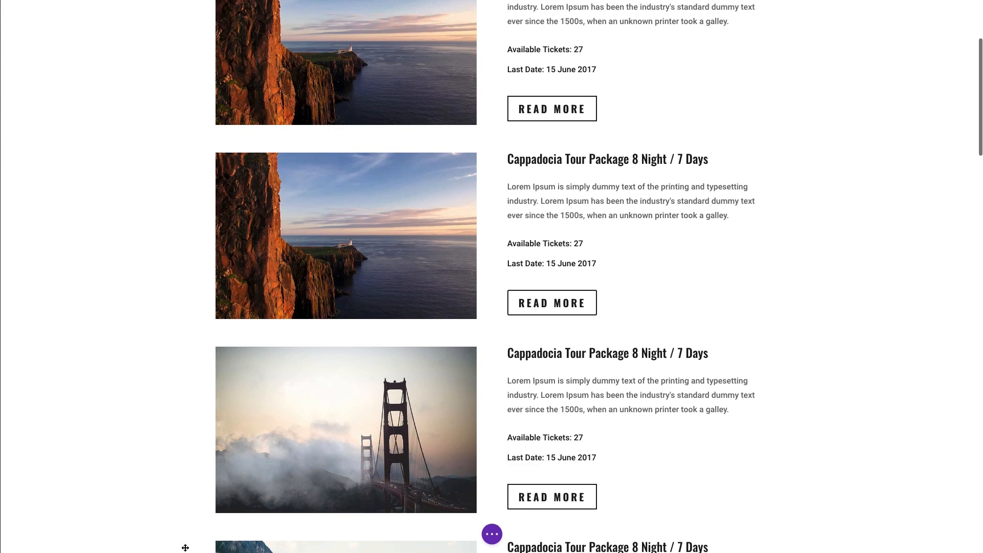
scroll(down, 3)
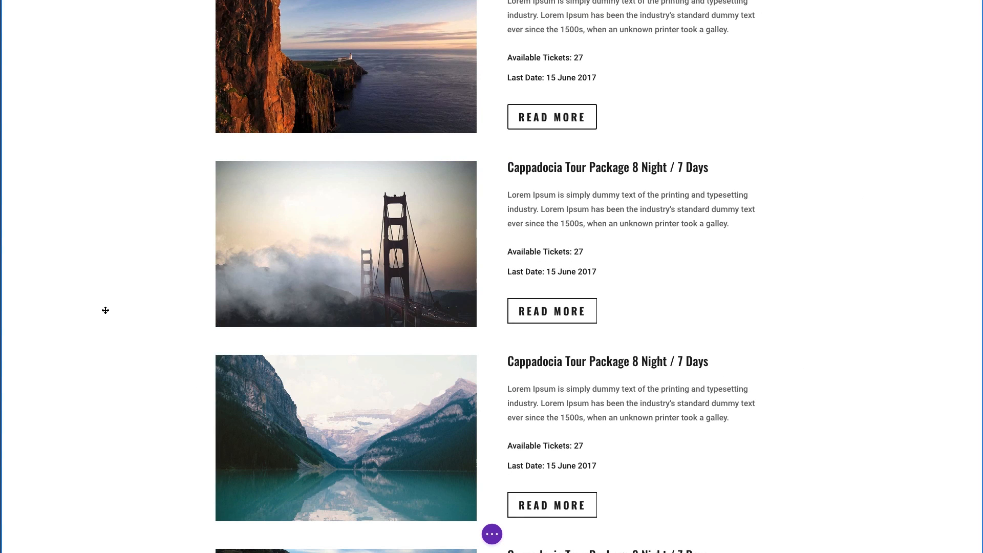